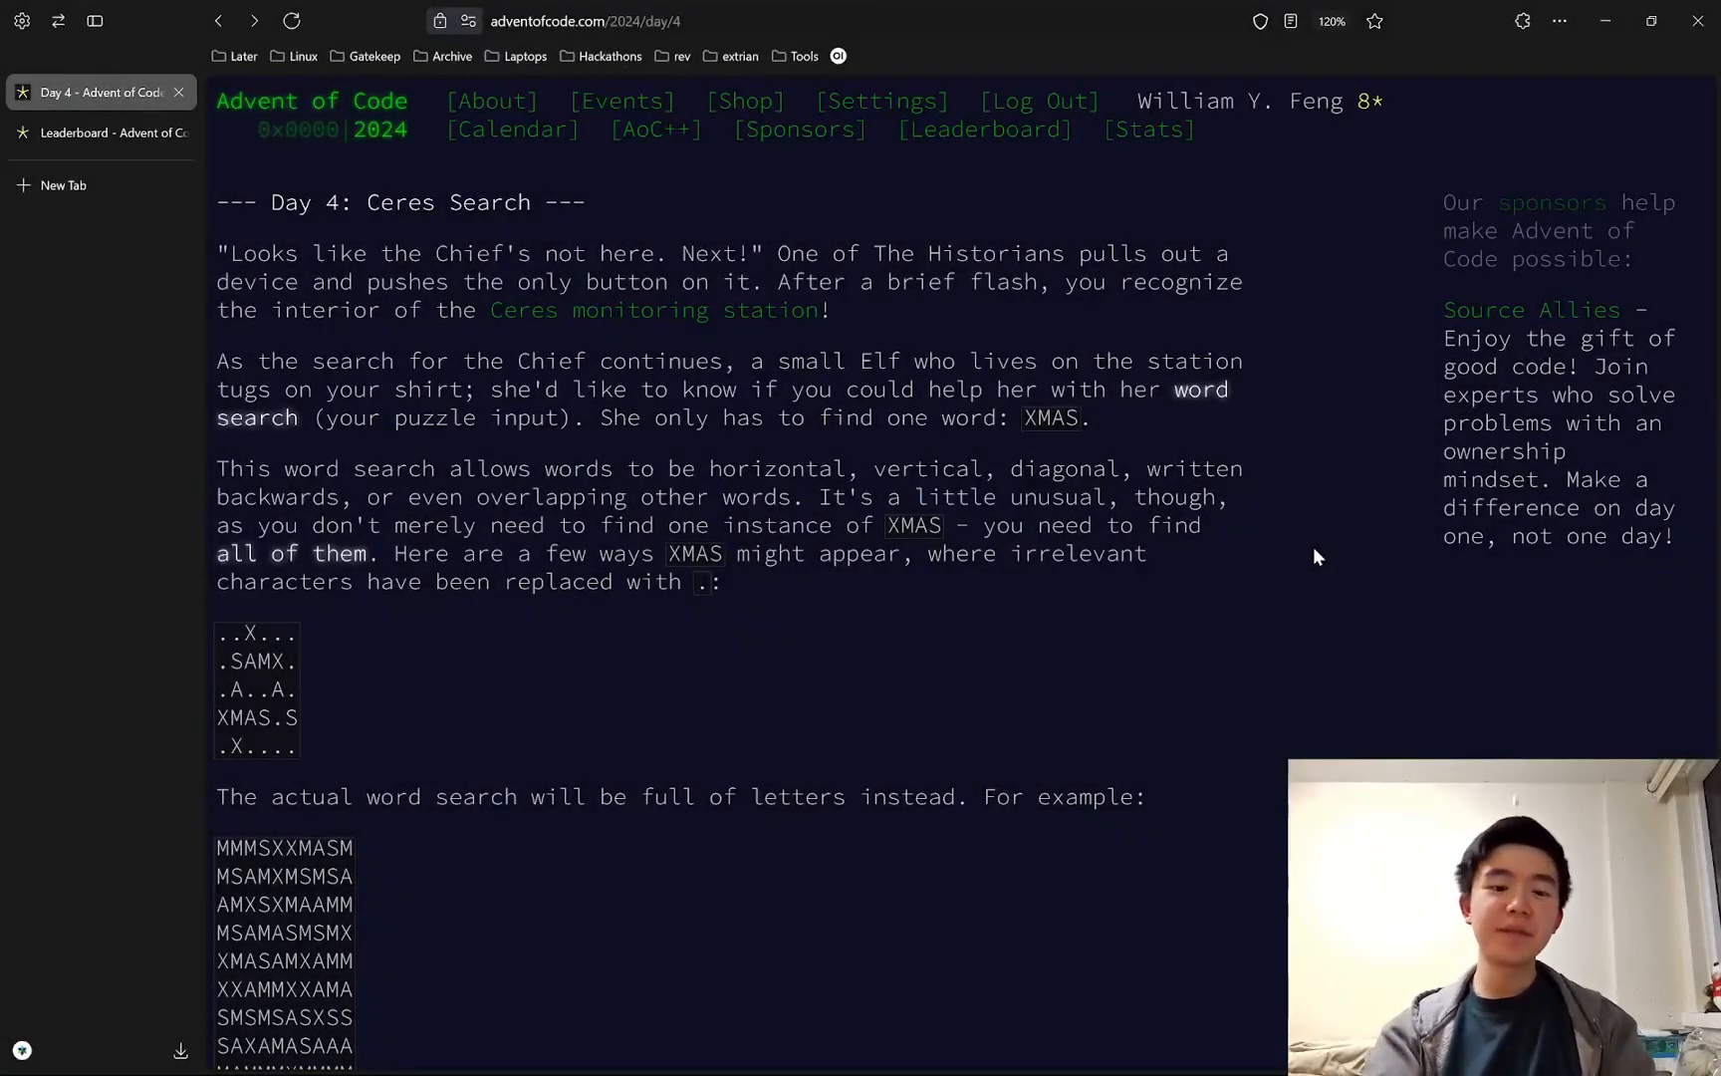
- Review the personal leaderboard times and Day 4 puzzle, then switch to VS Code
left_click(99, 132)
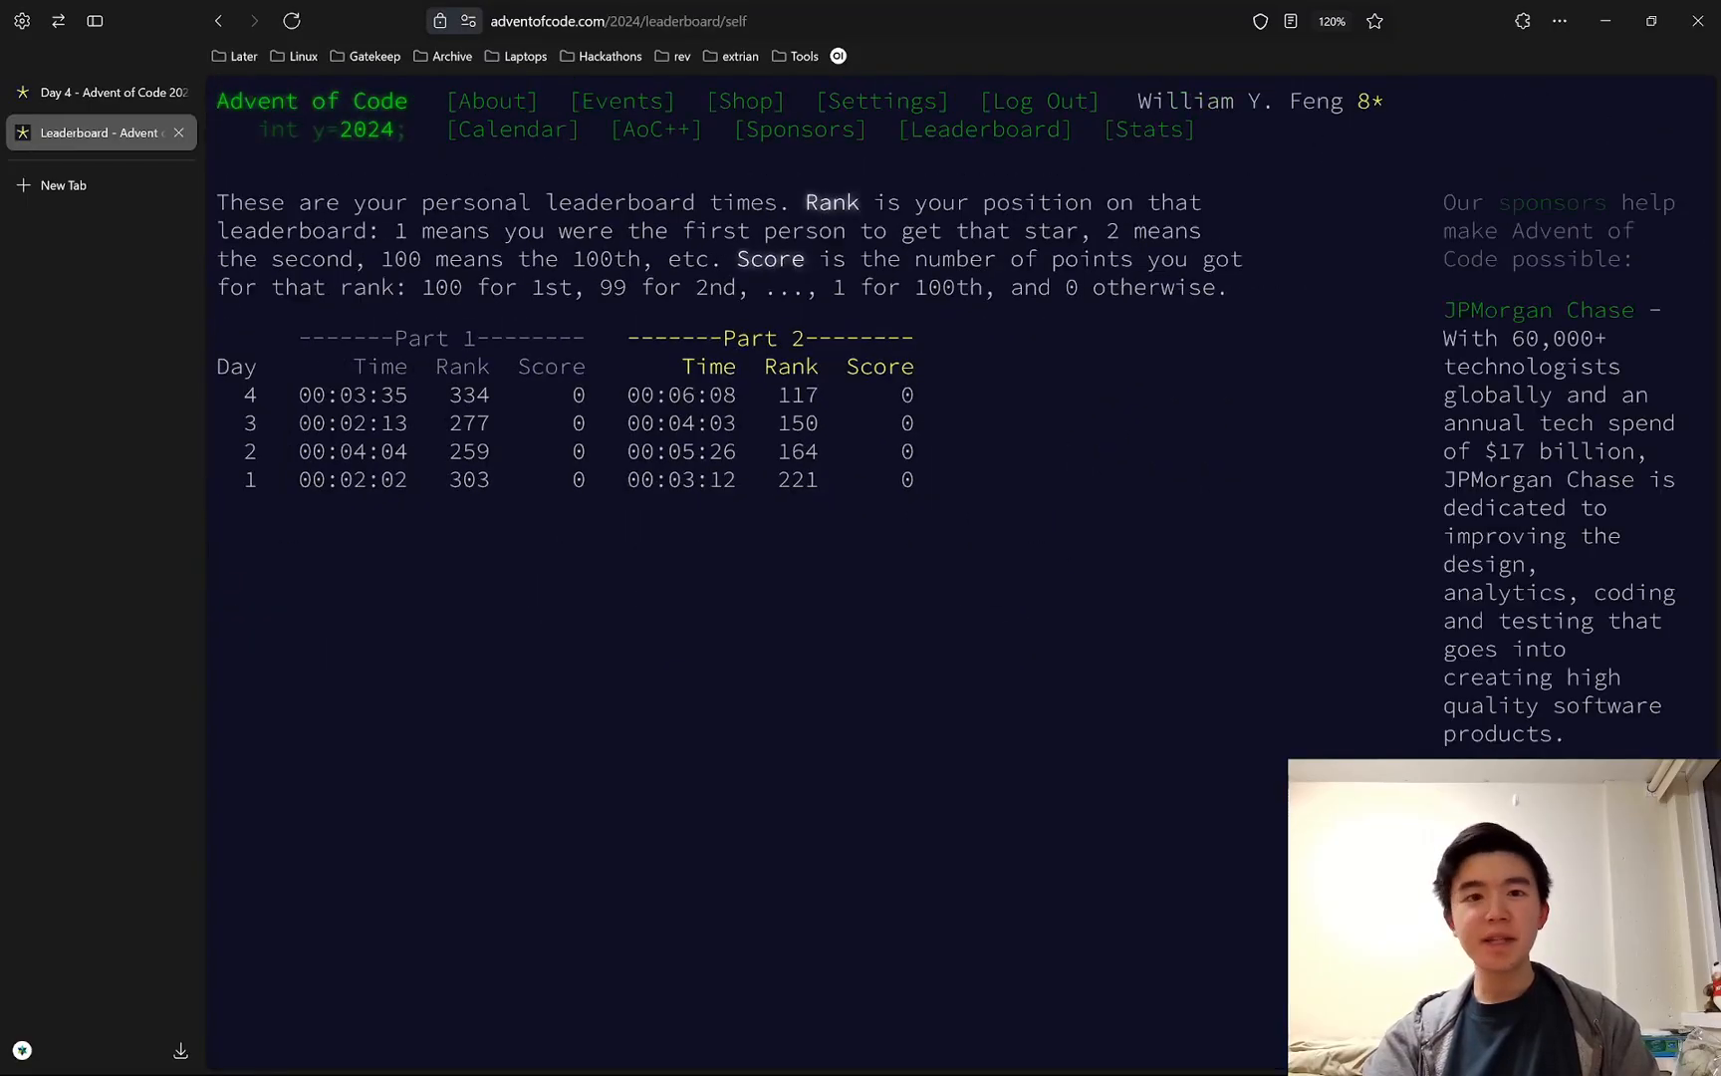
mouse_move(949, 485)
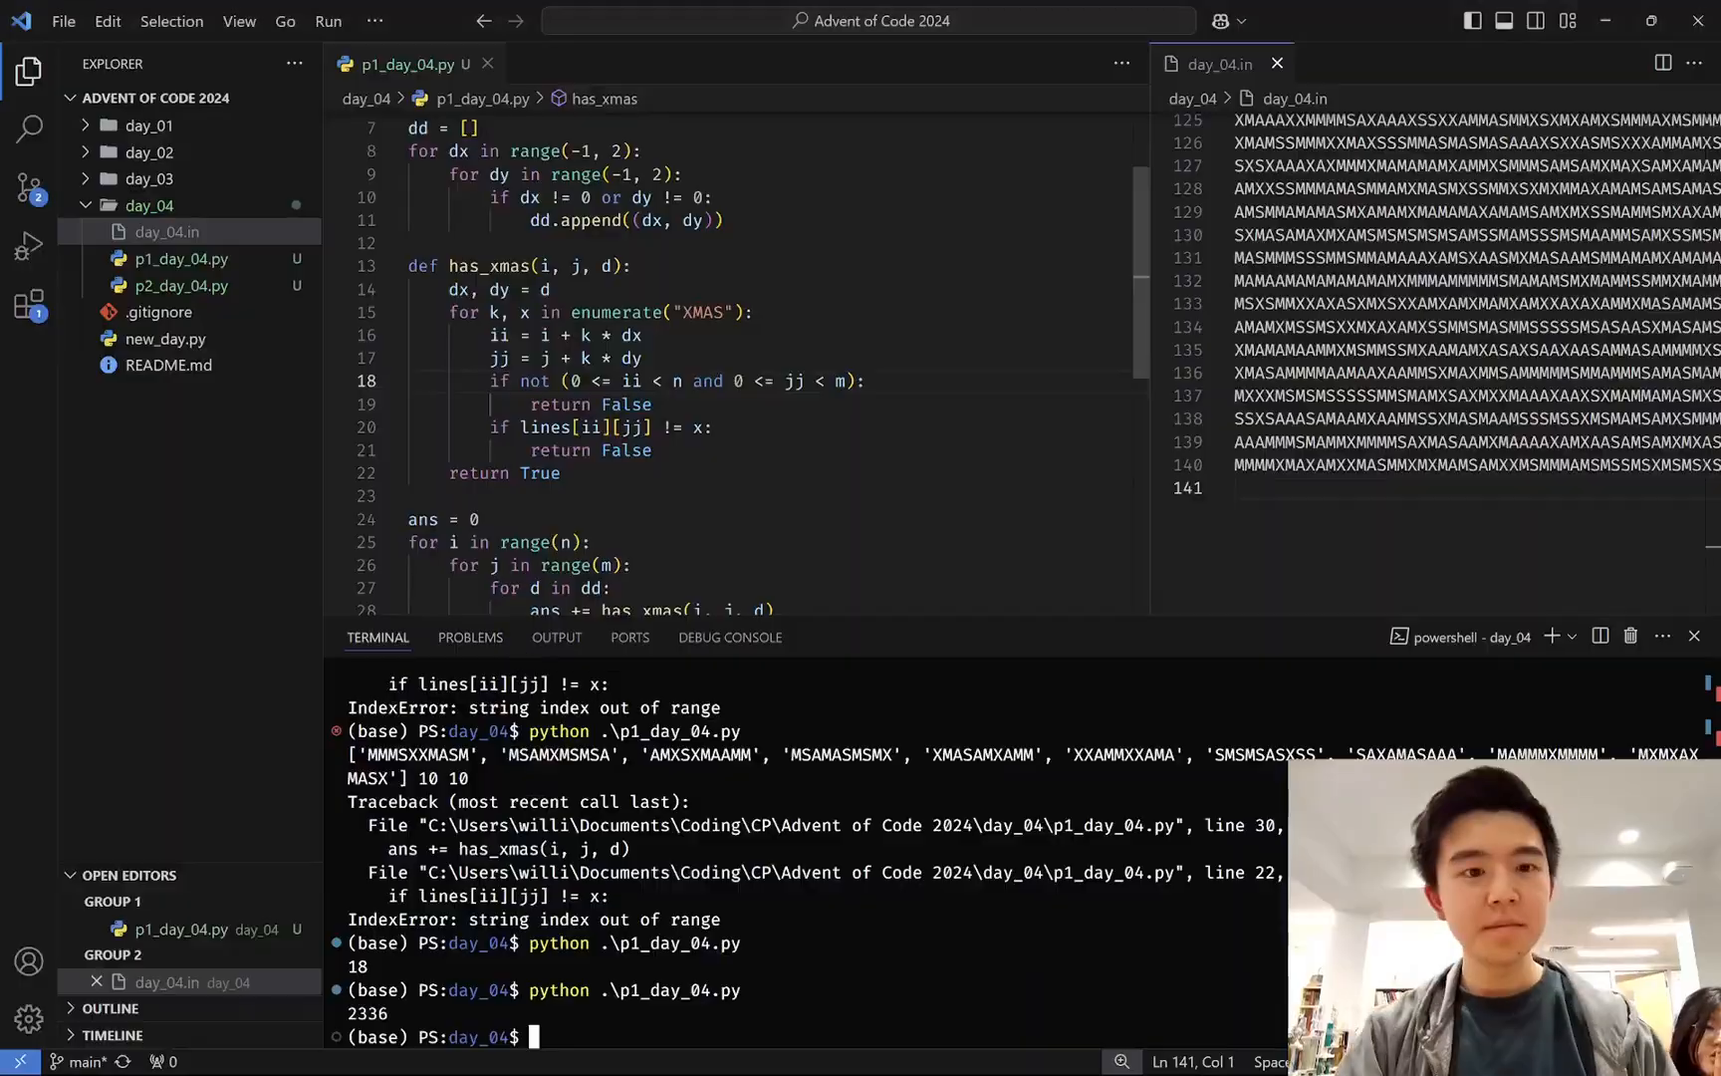
left_click(594, 63)
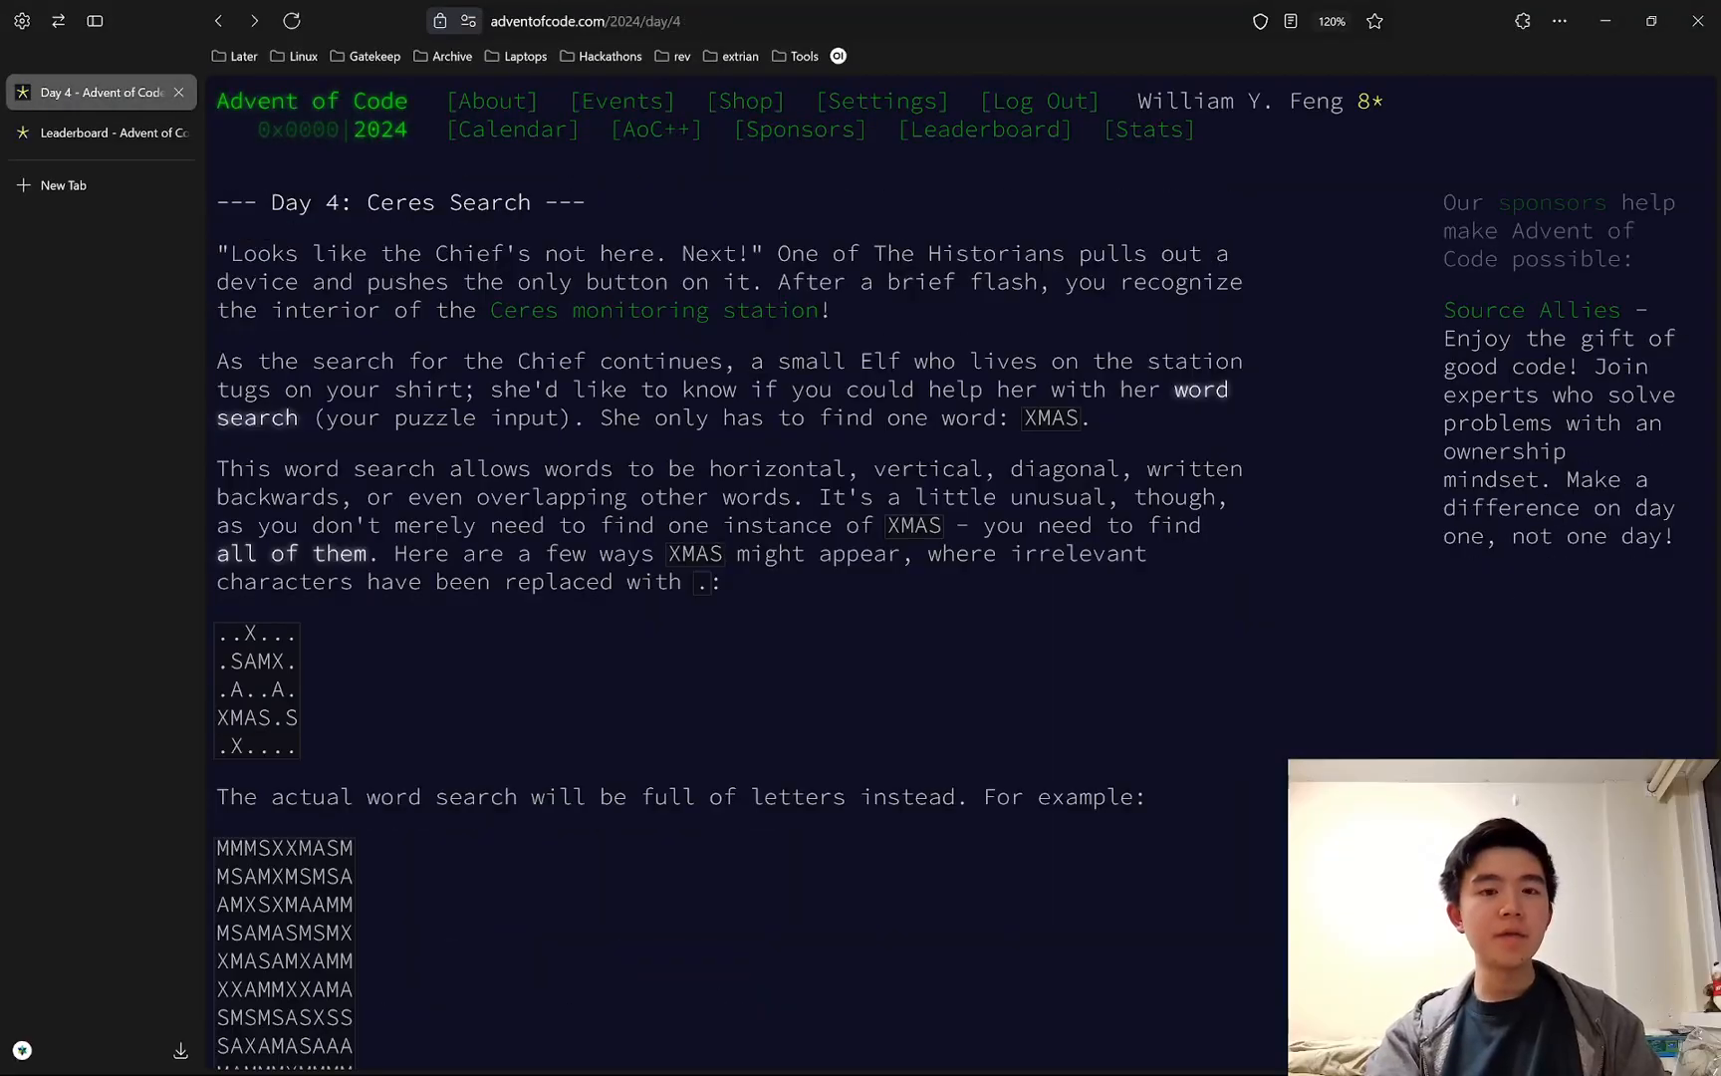
scroll("down", 3)
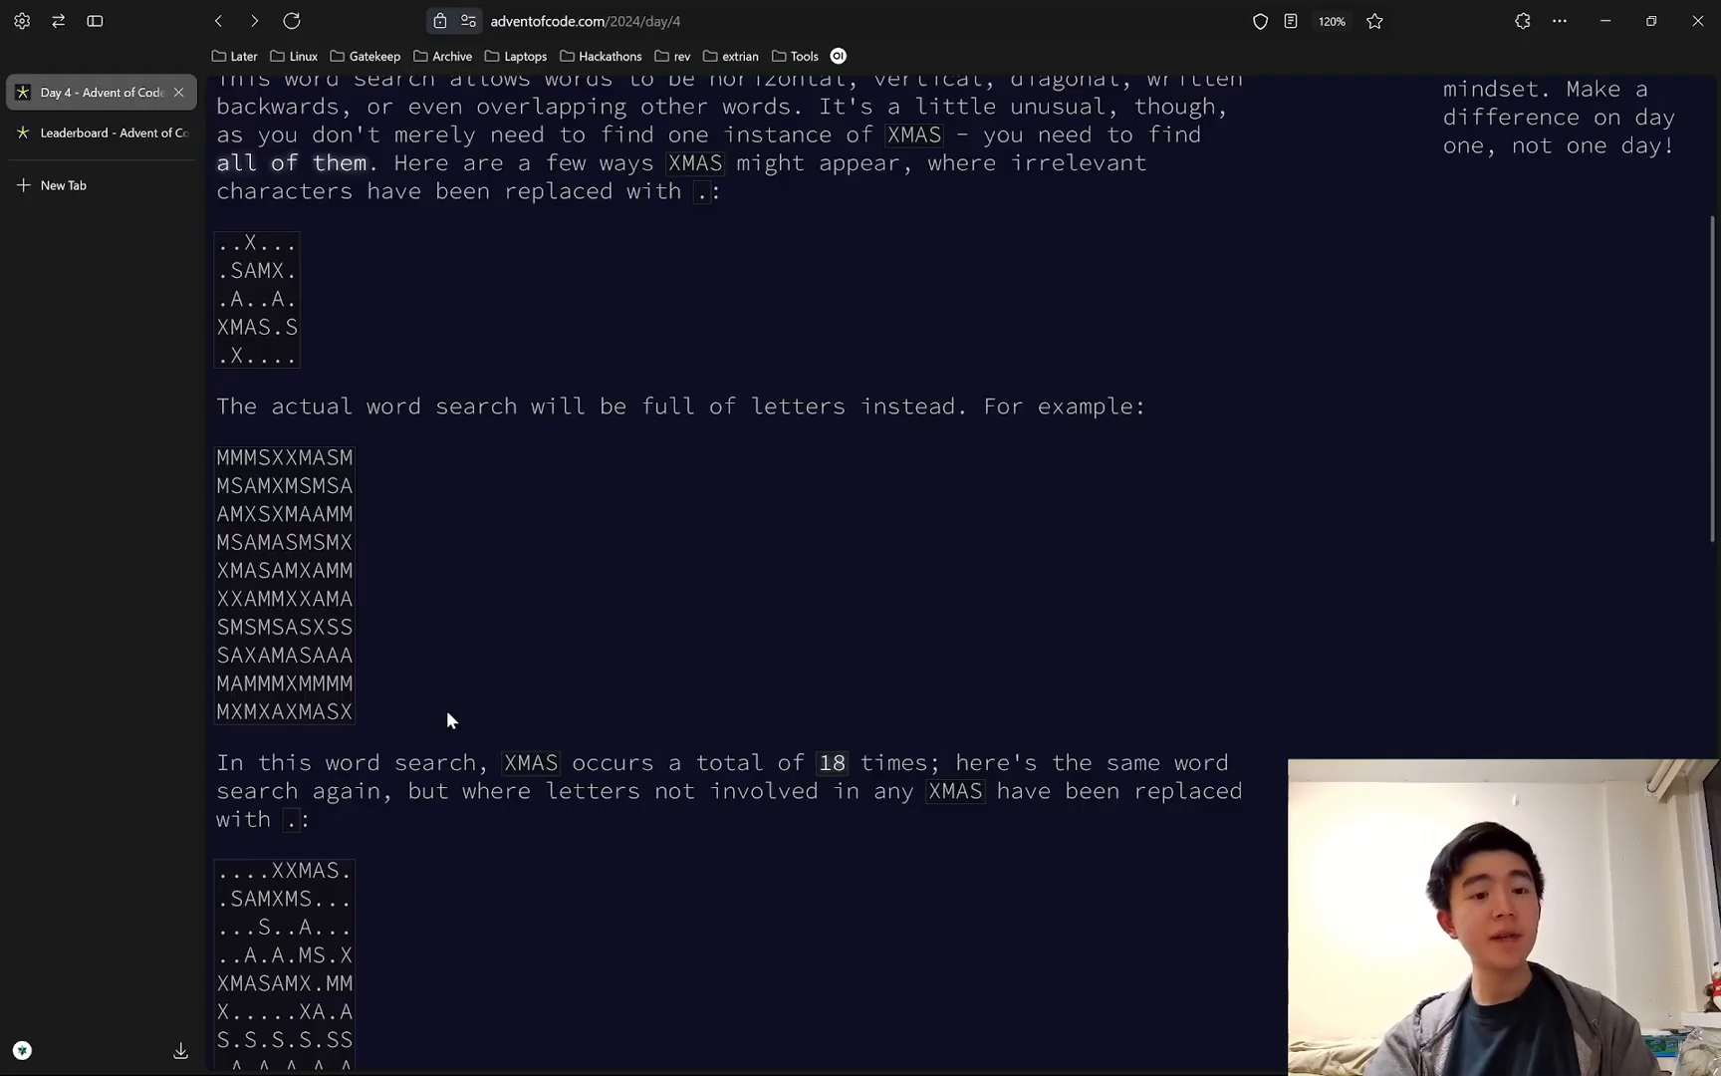
scroll("up", 3)
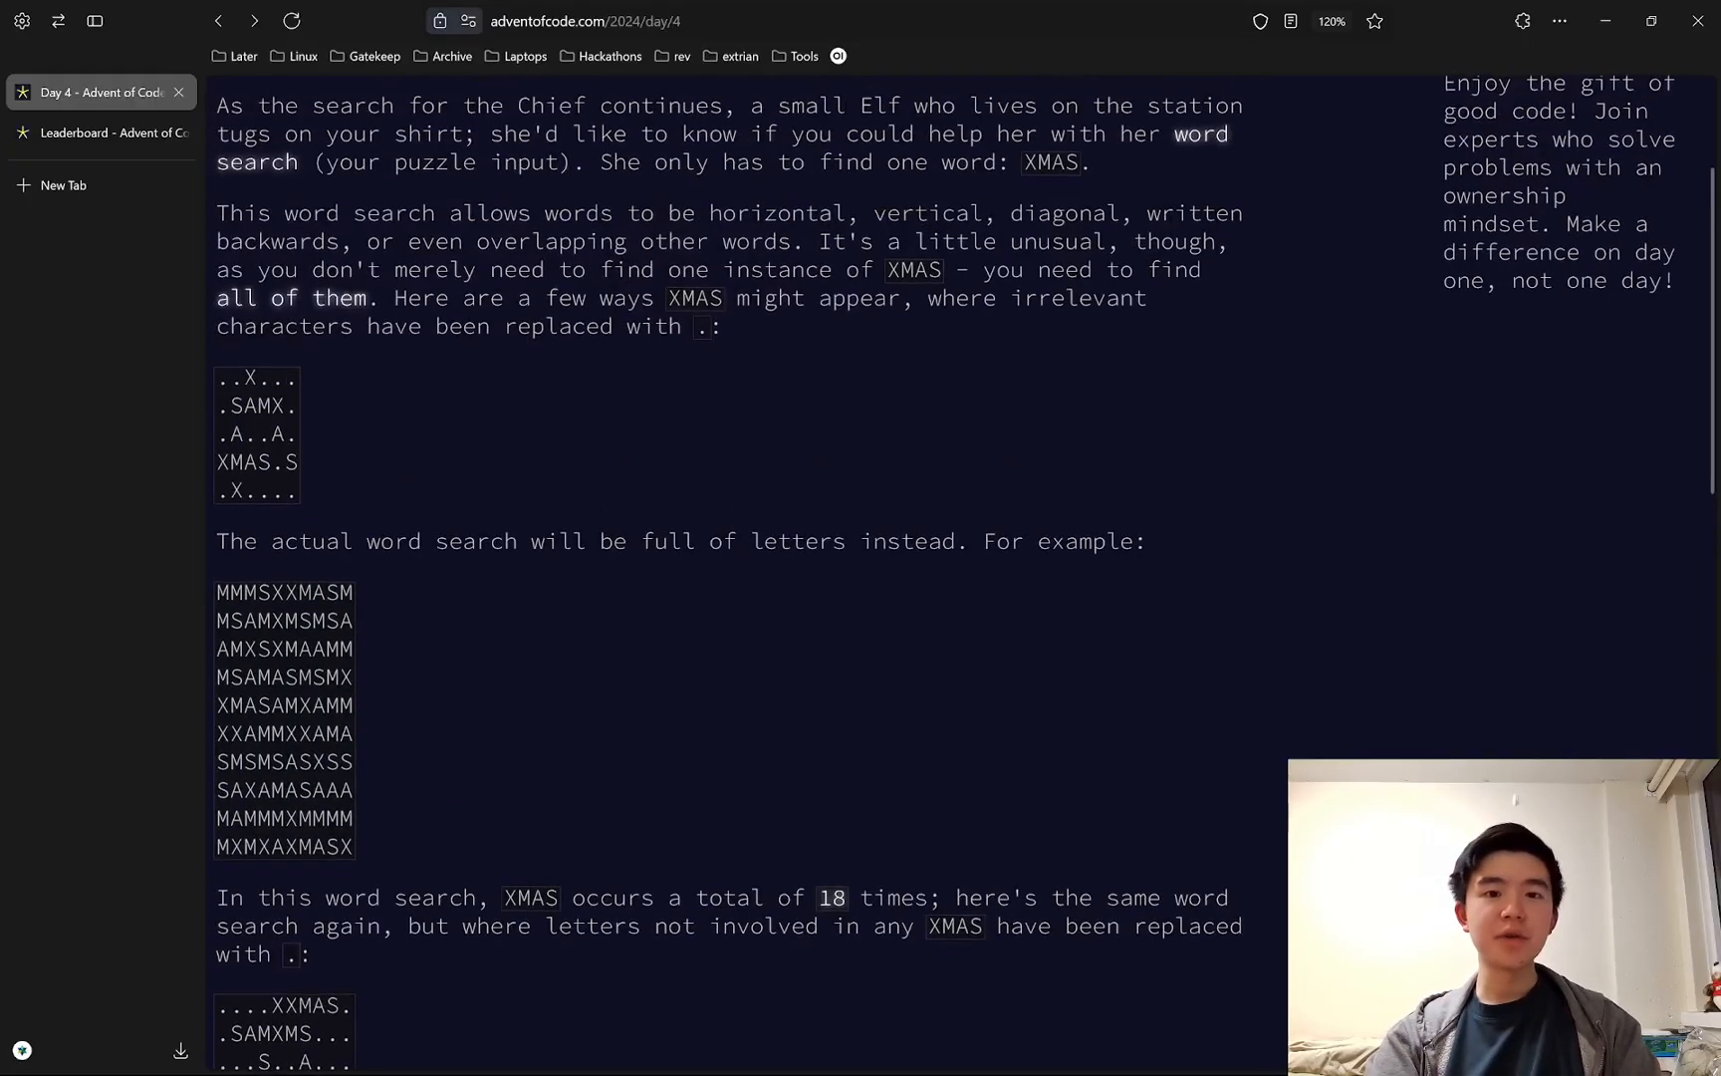
mouse_move(519, 392)
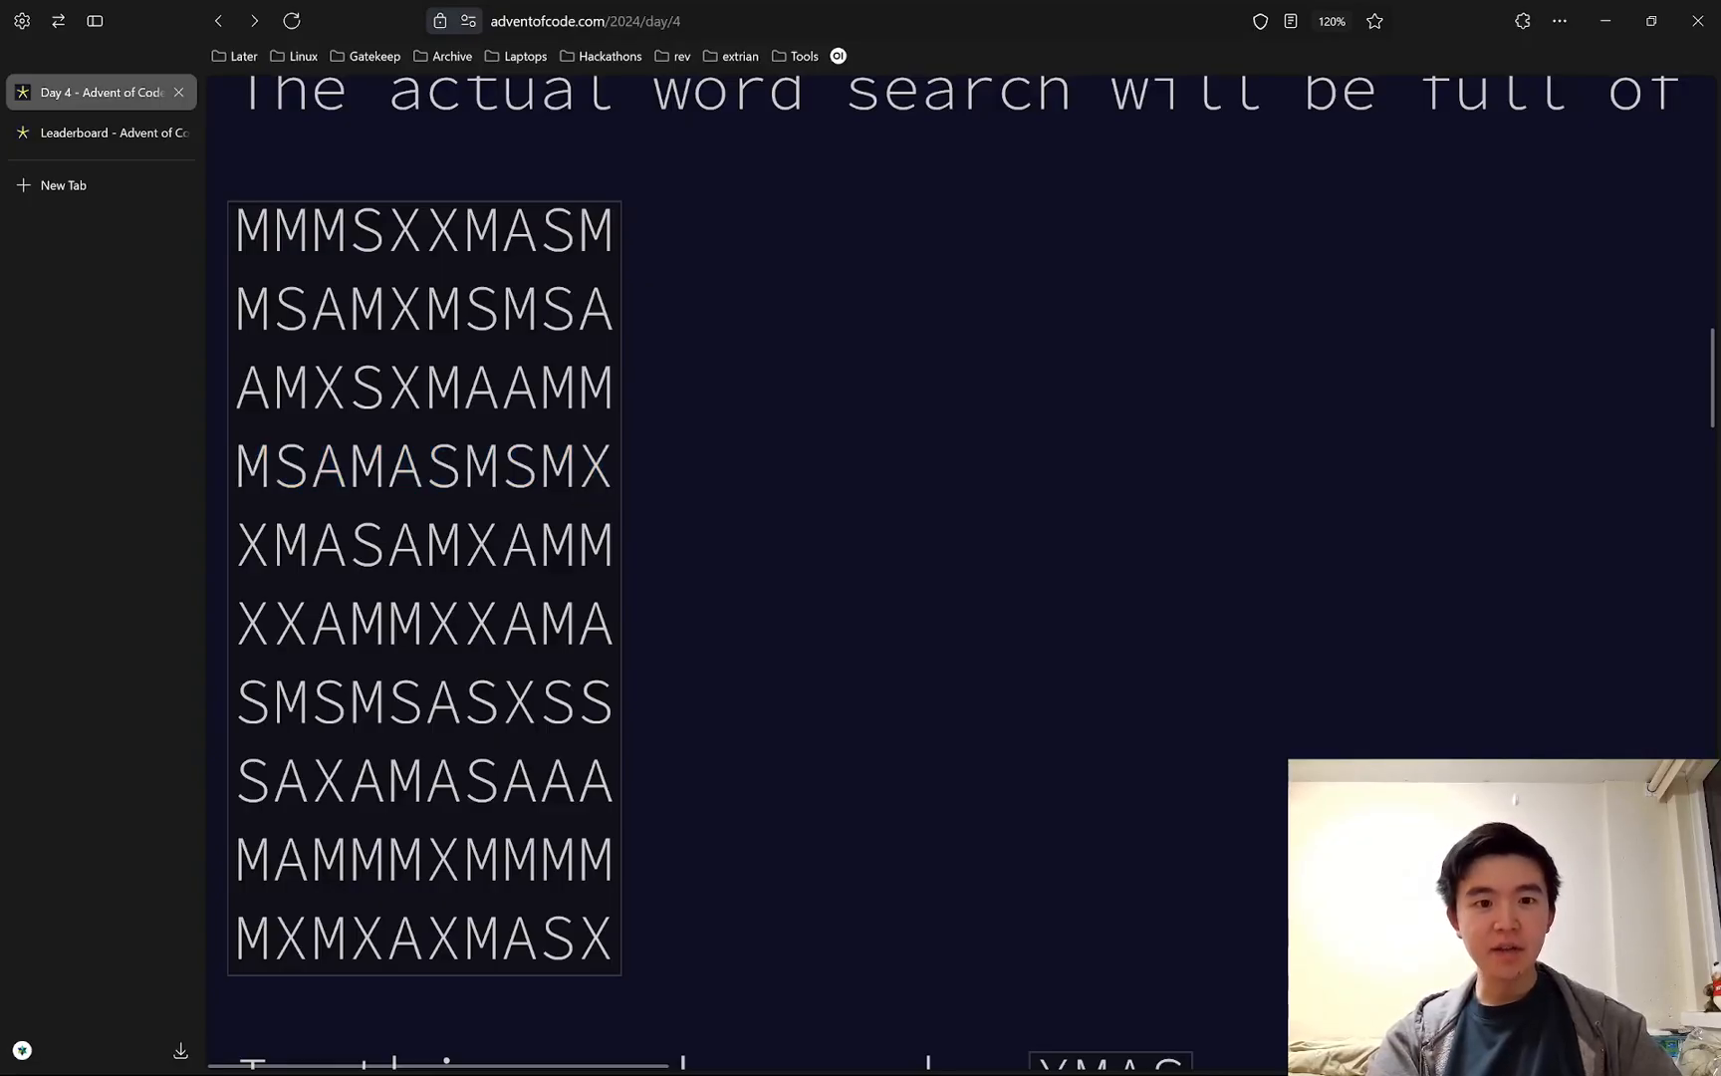
double_click(518, 624)
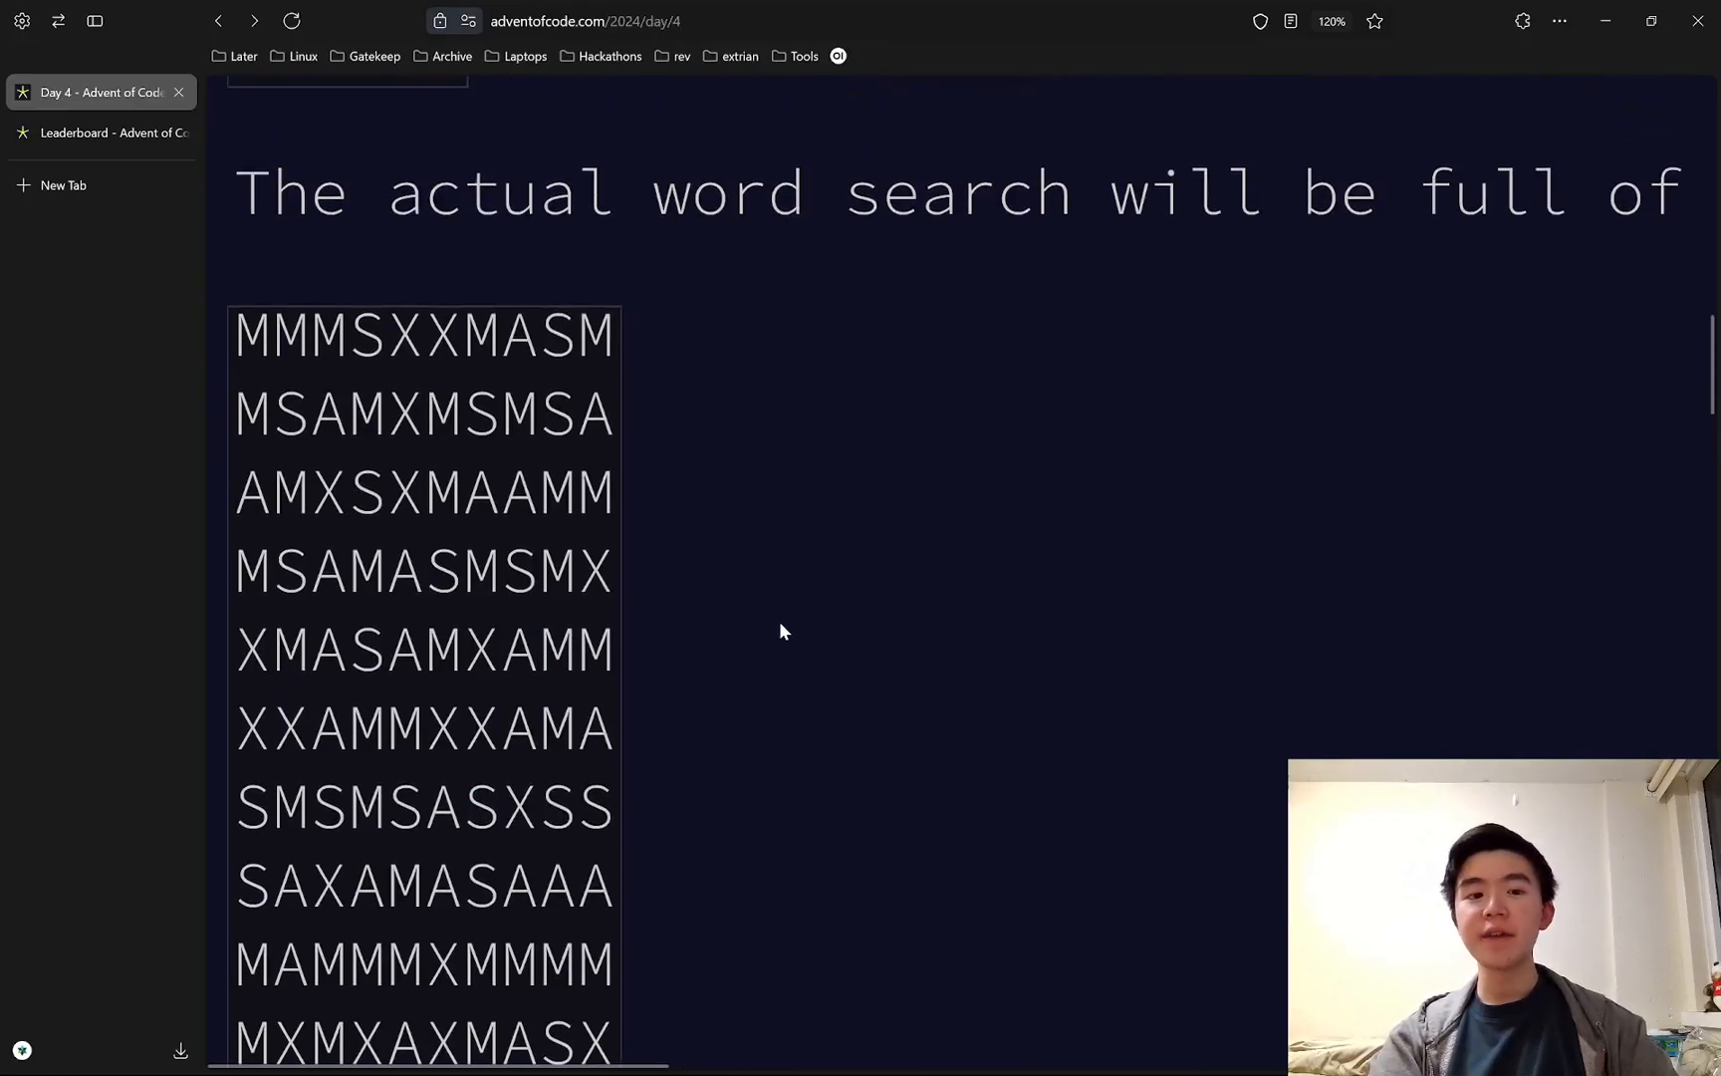
scroll("down", 3)
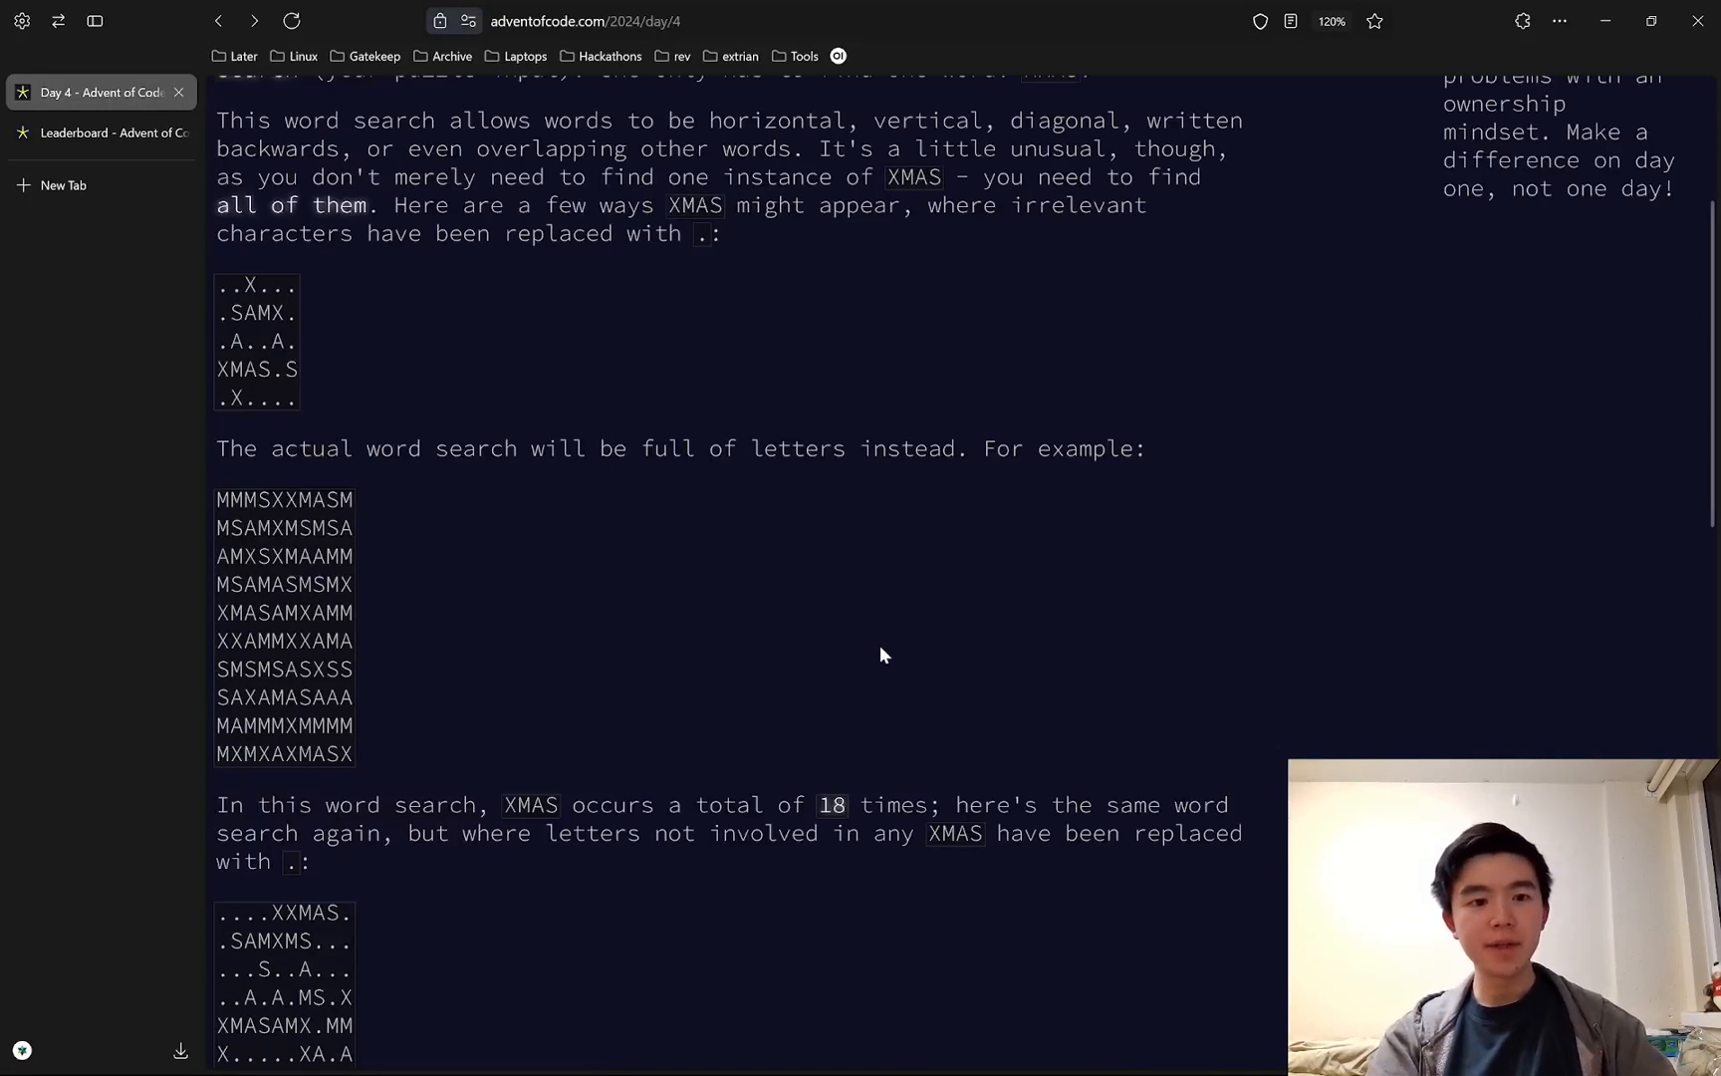
left_click(861, 1053)
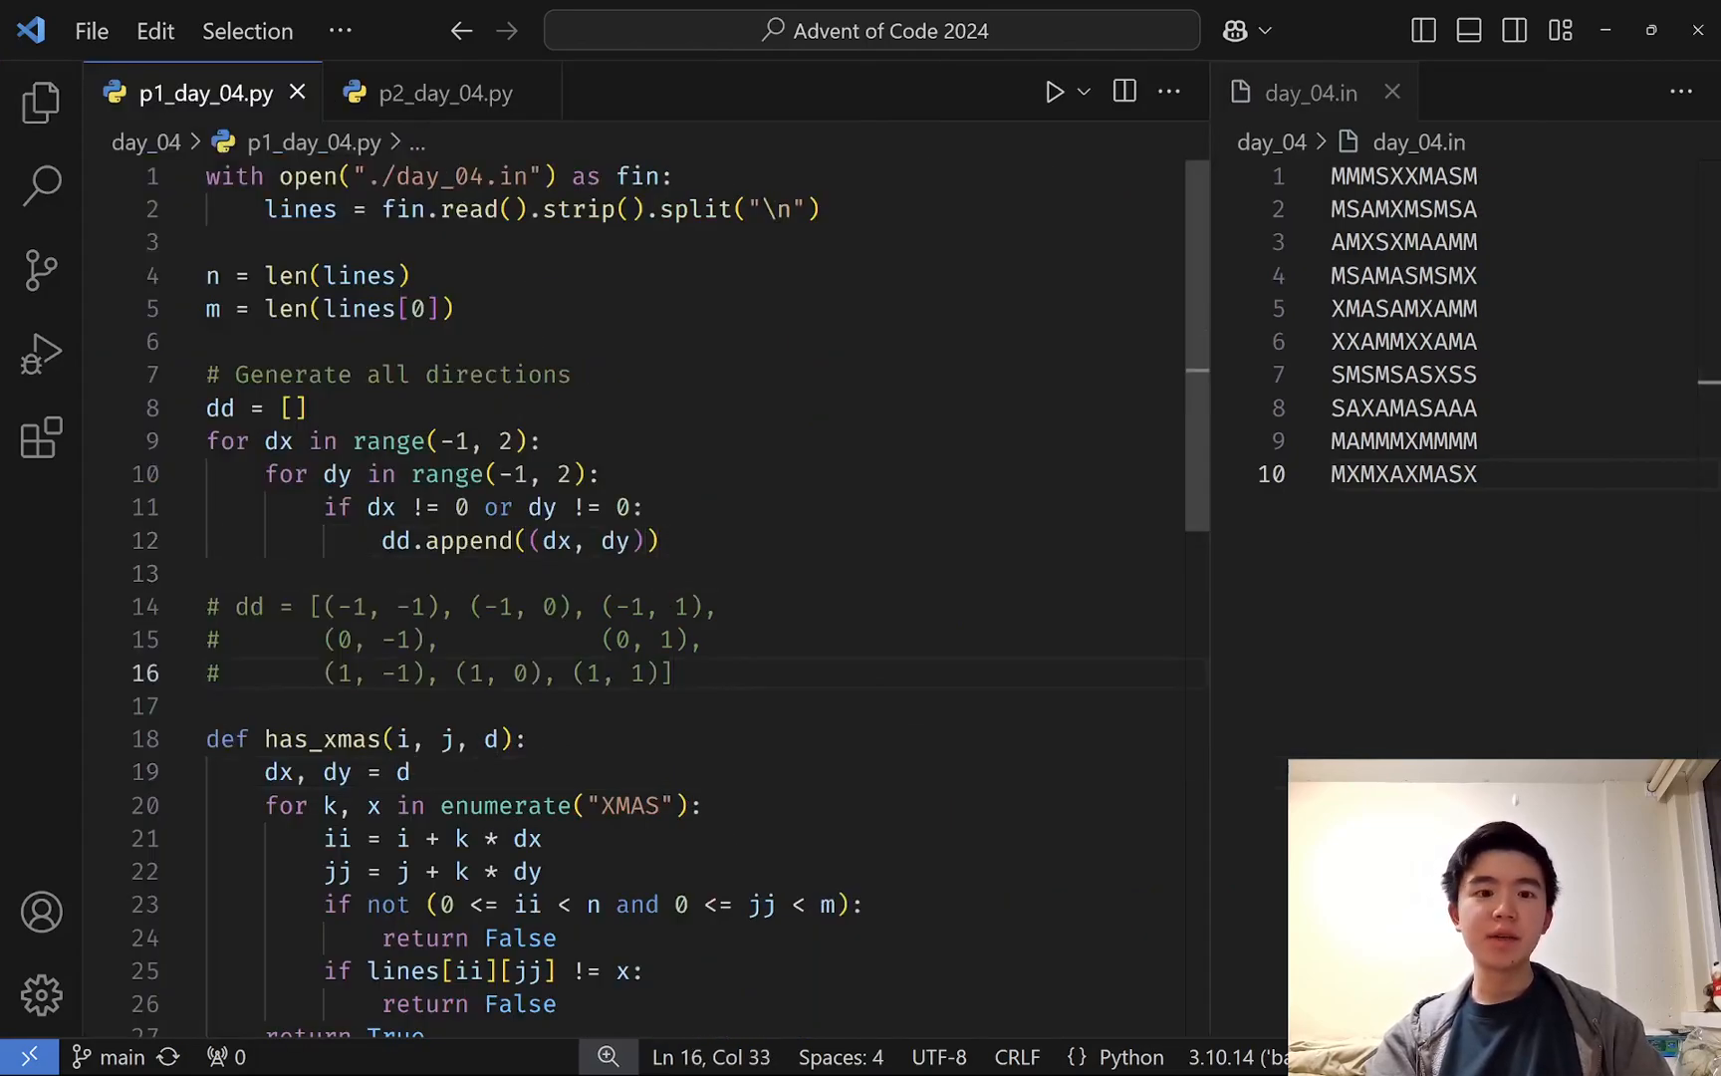
- Highlight the direction-building loop in p1_day_04.py and scroll through the rest of the script
left_click_drag(207, 440, 658, 540)
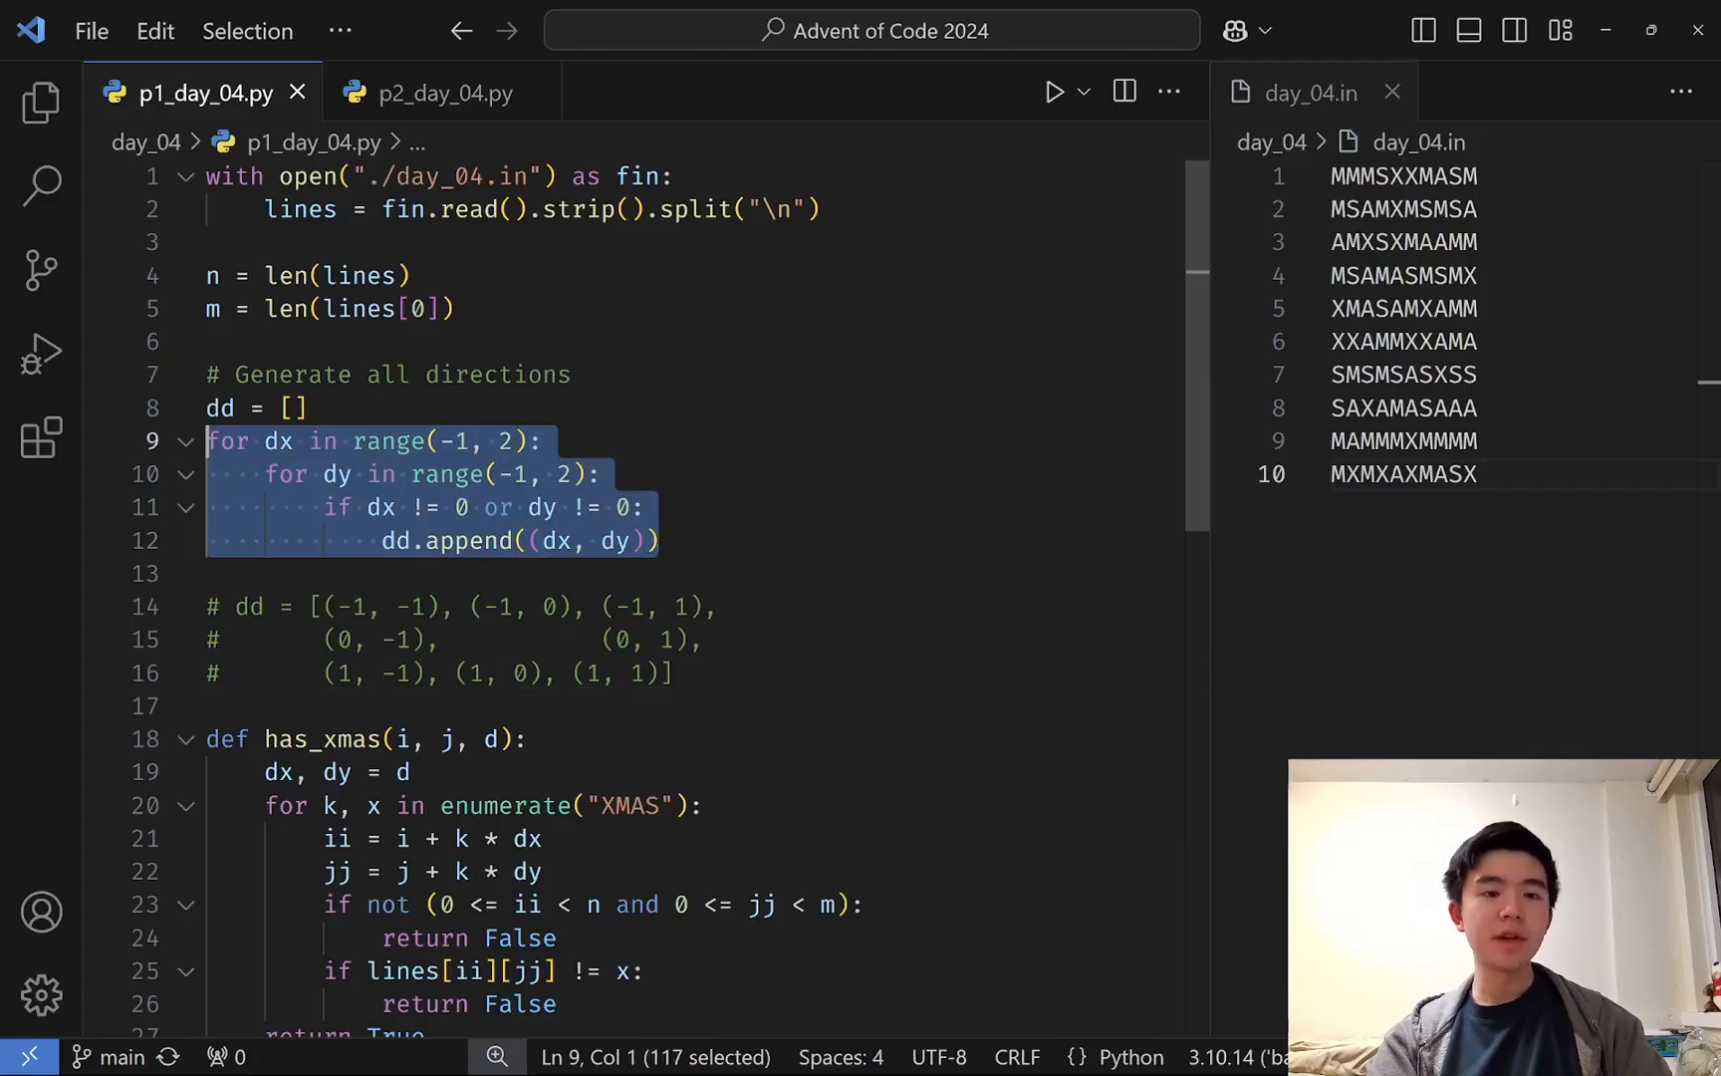
left_click(662, 540)
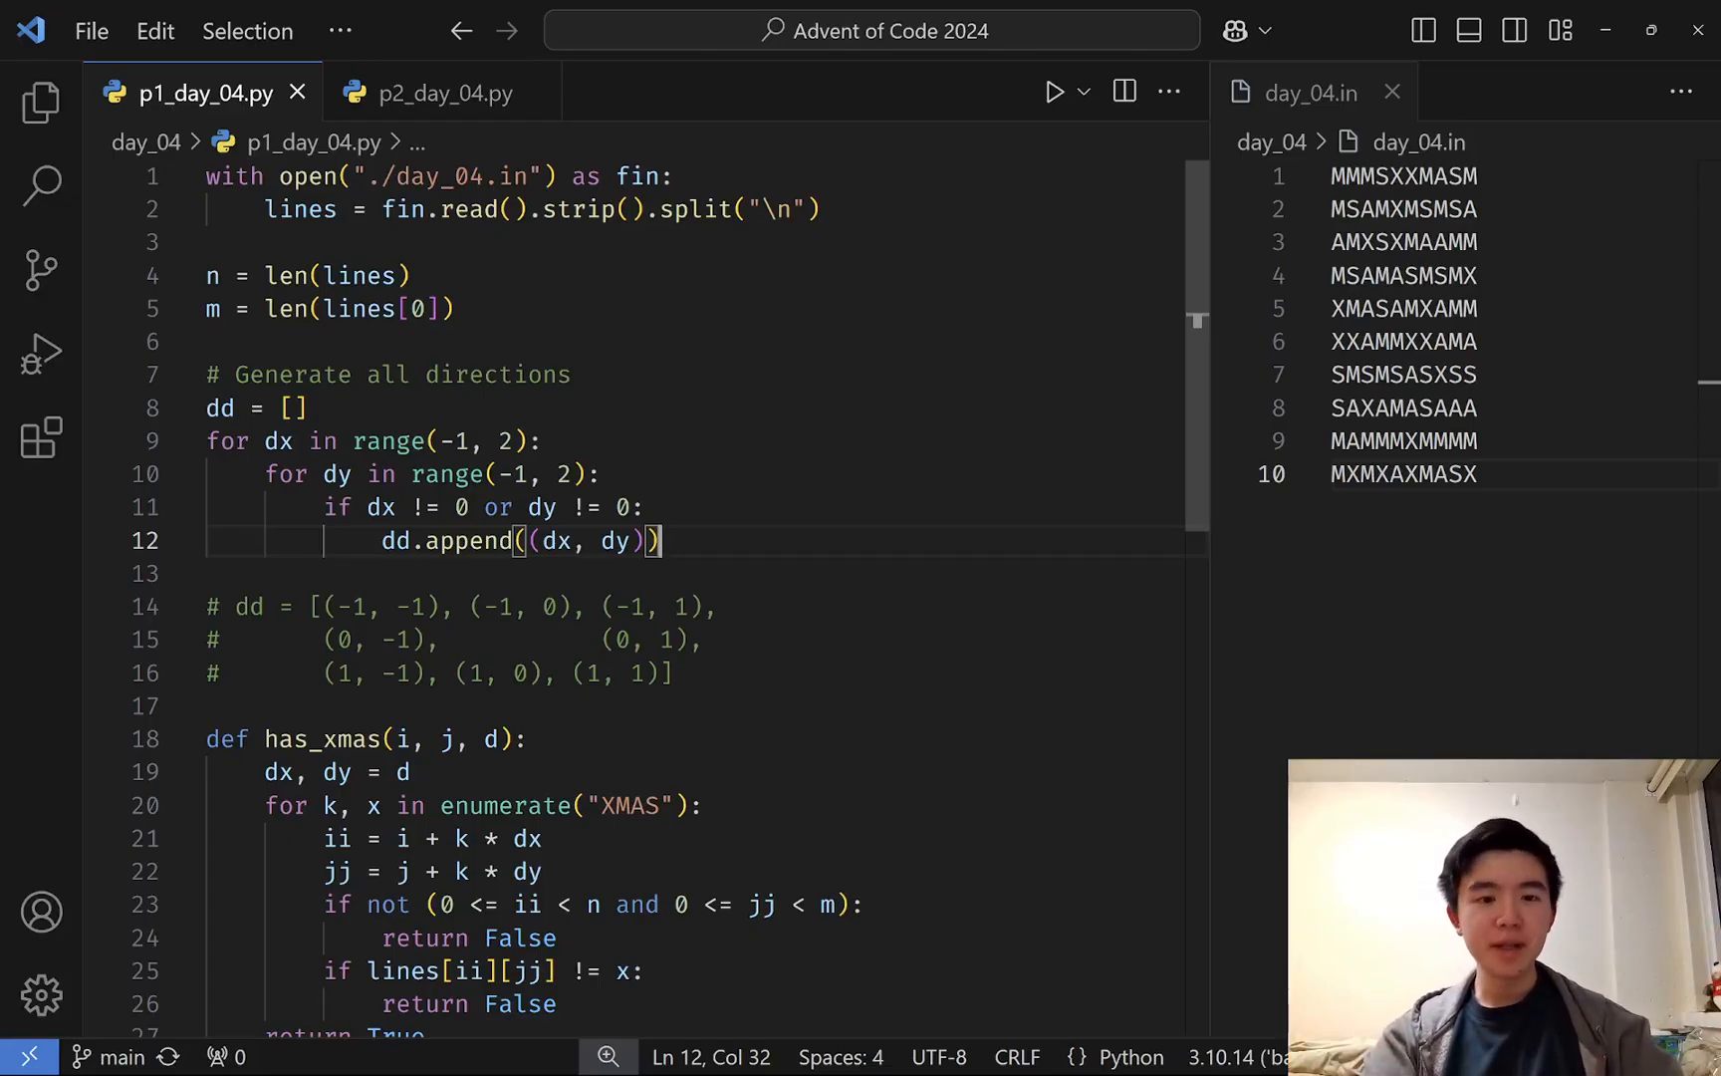
scroll("down", 3)
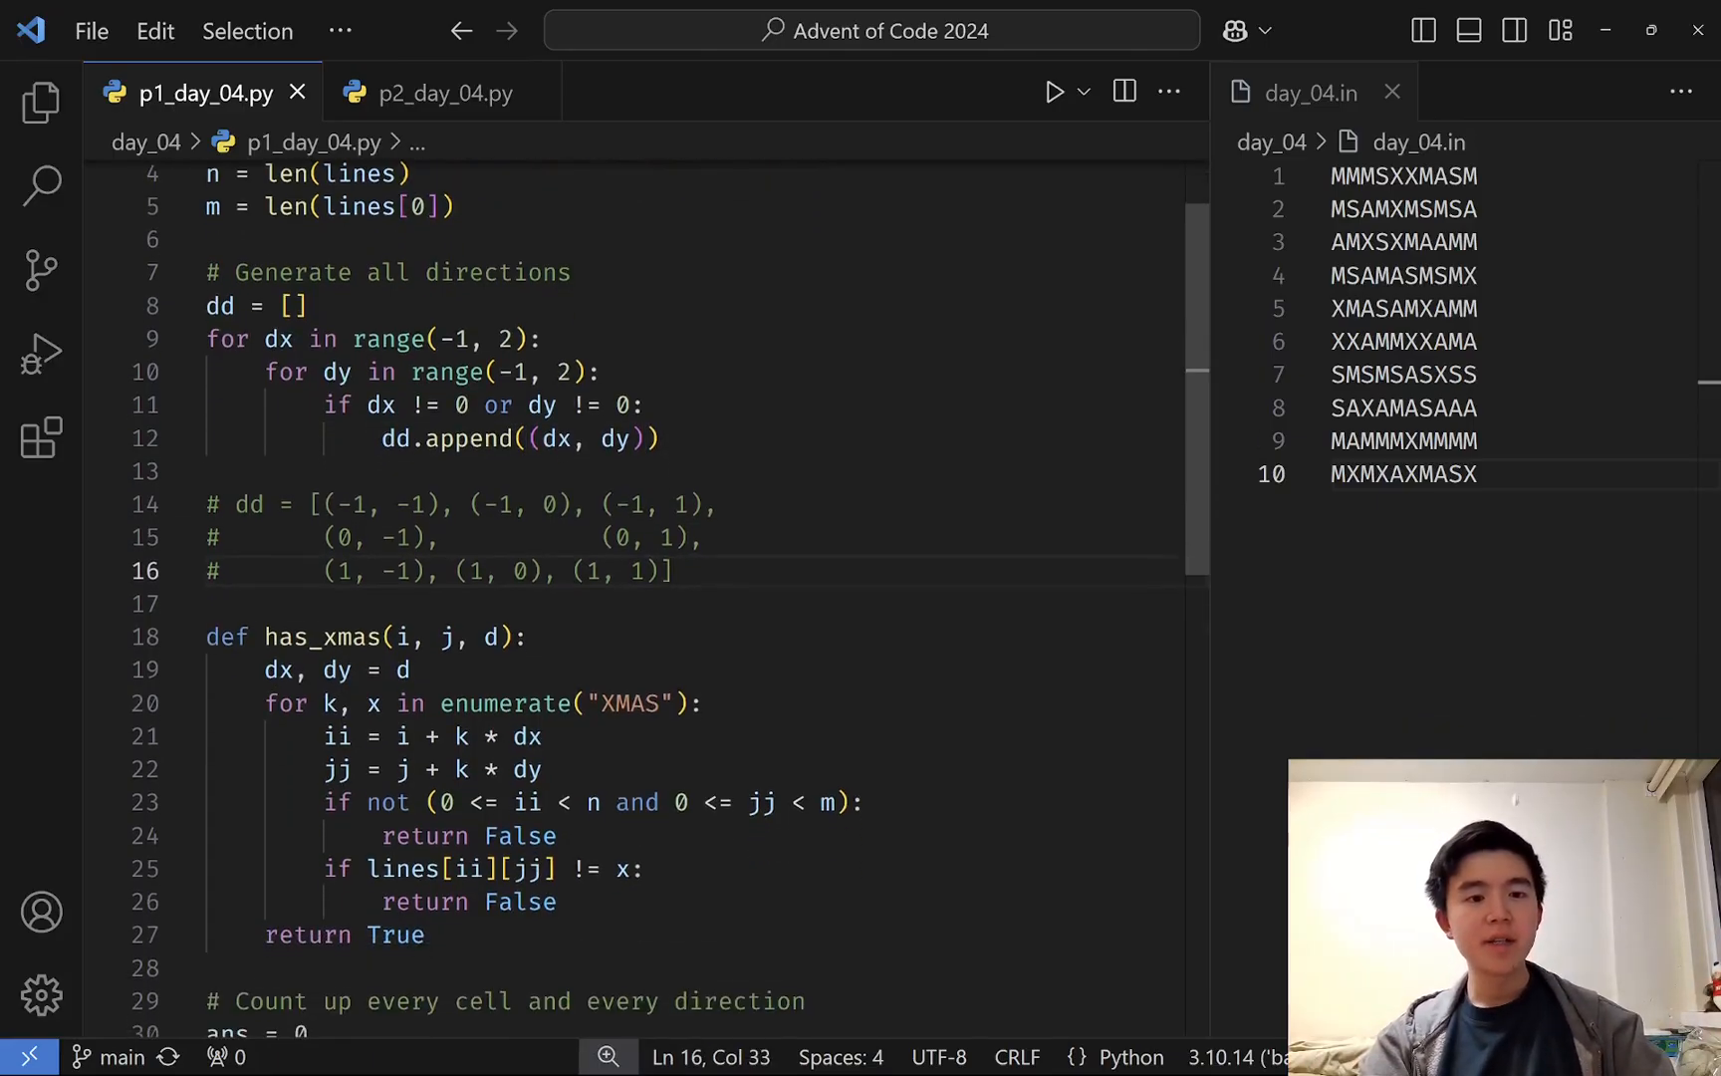
scroll("down", 3)
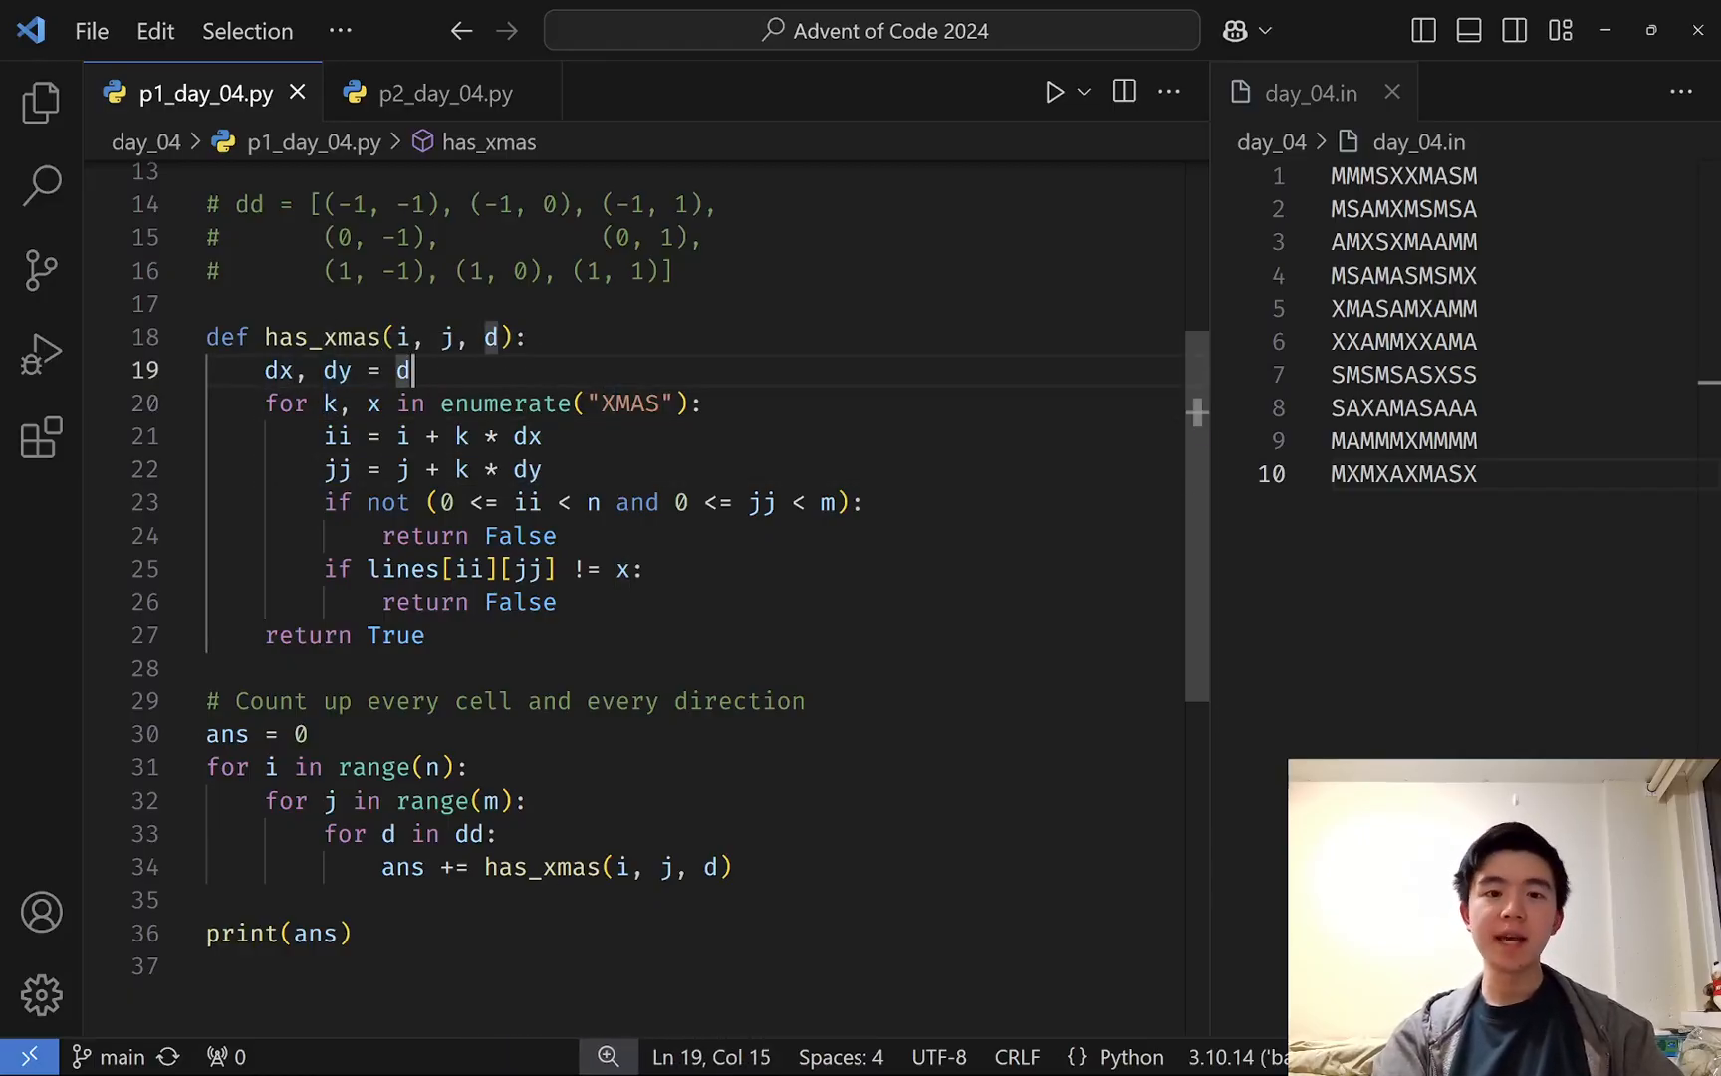
left_click(707, 402)
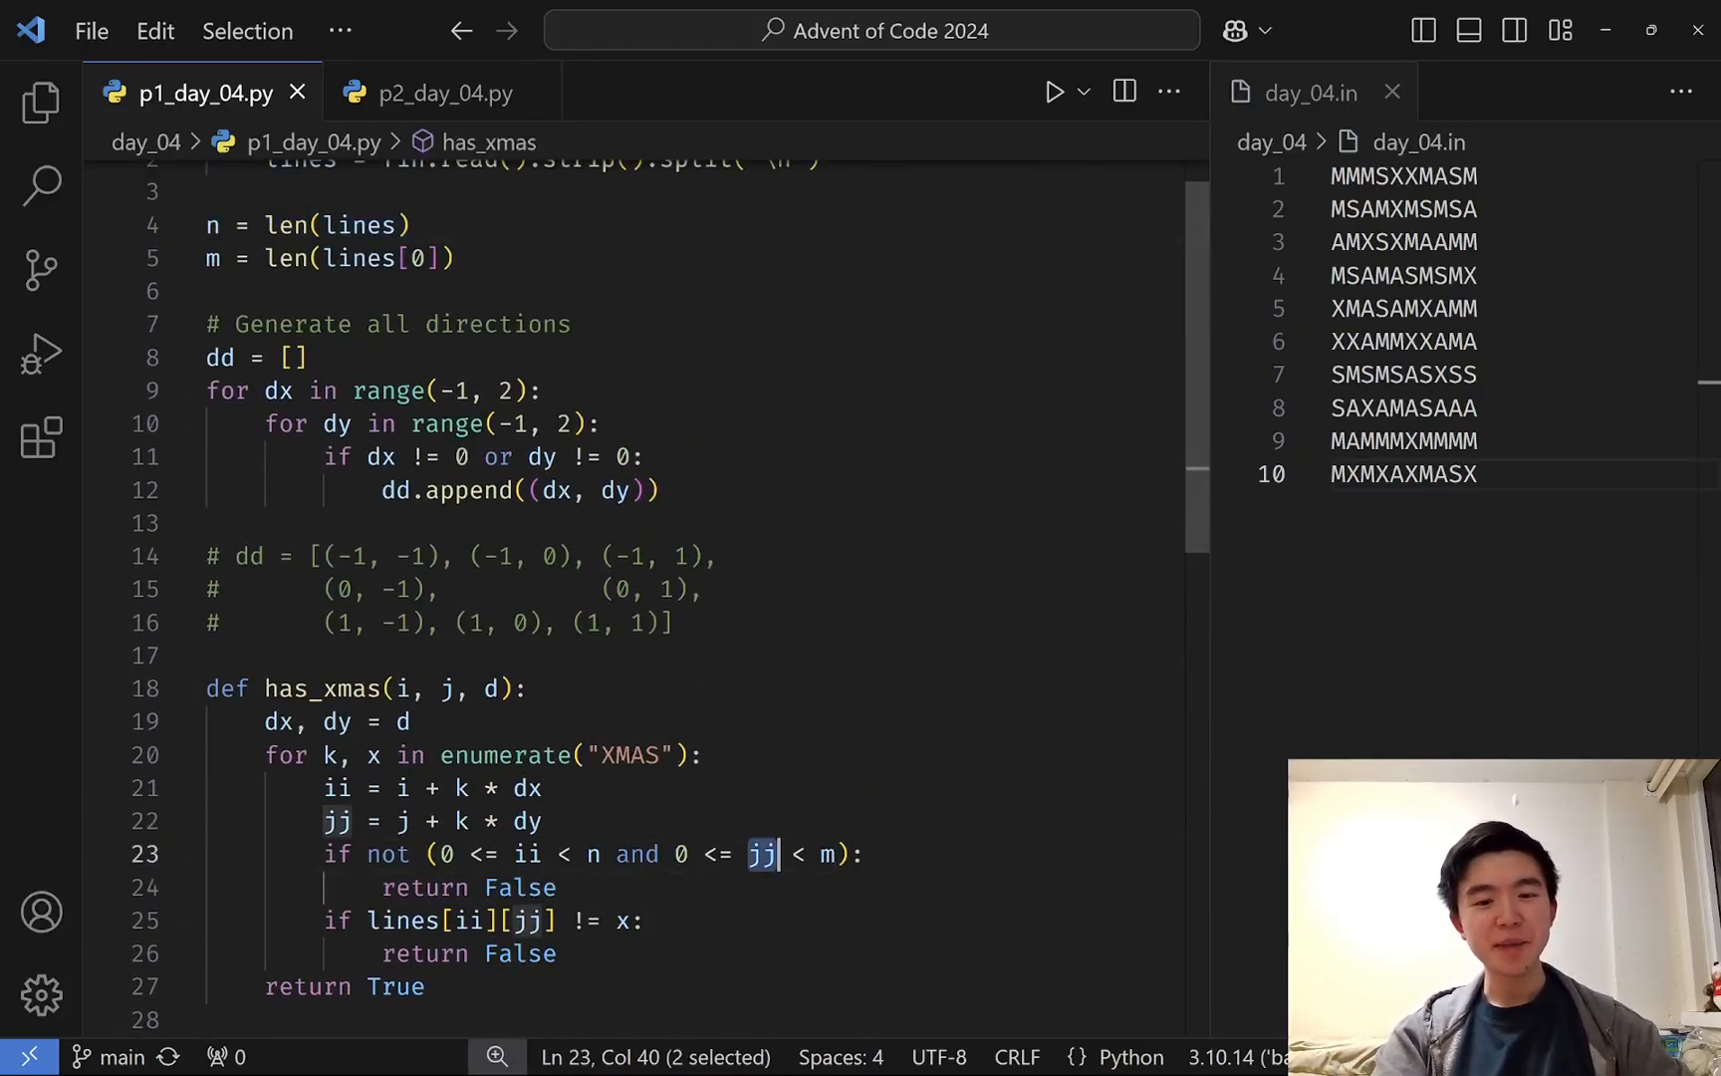
right_click(760, 854)
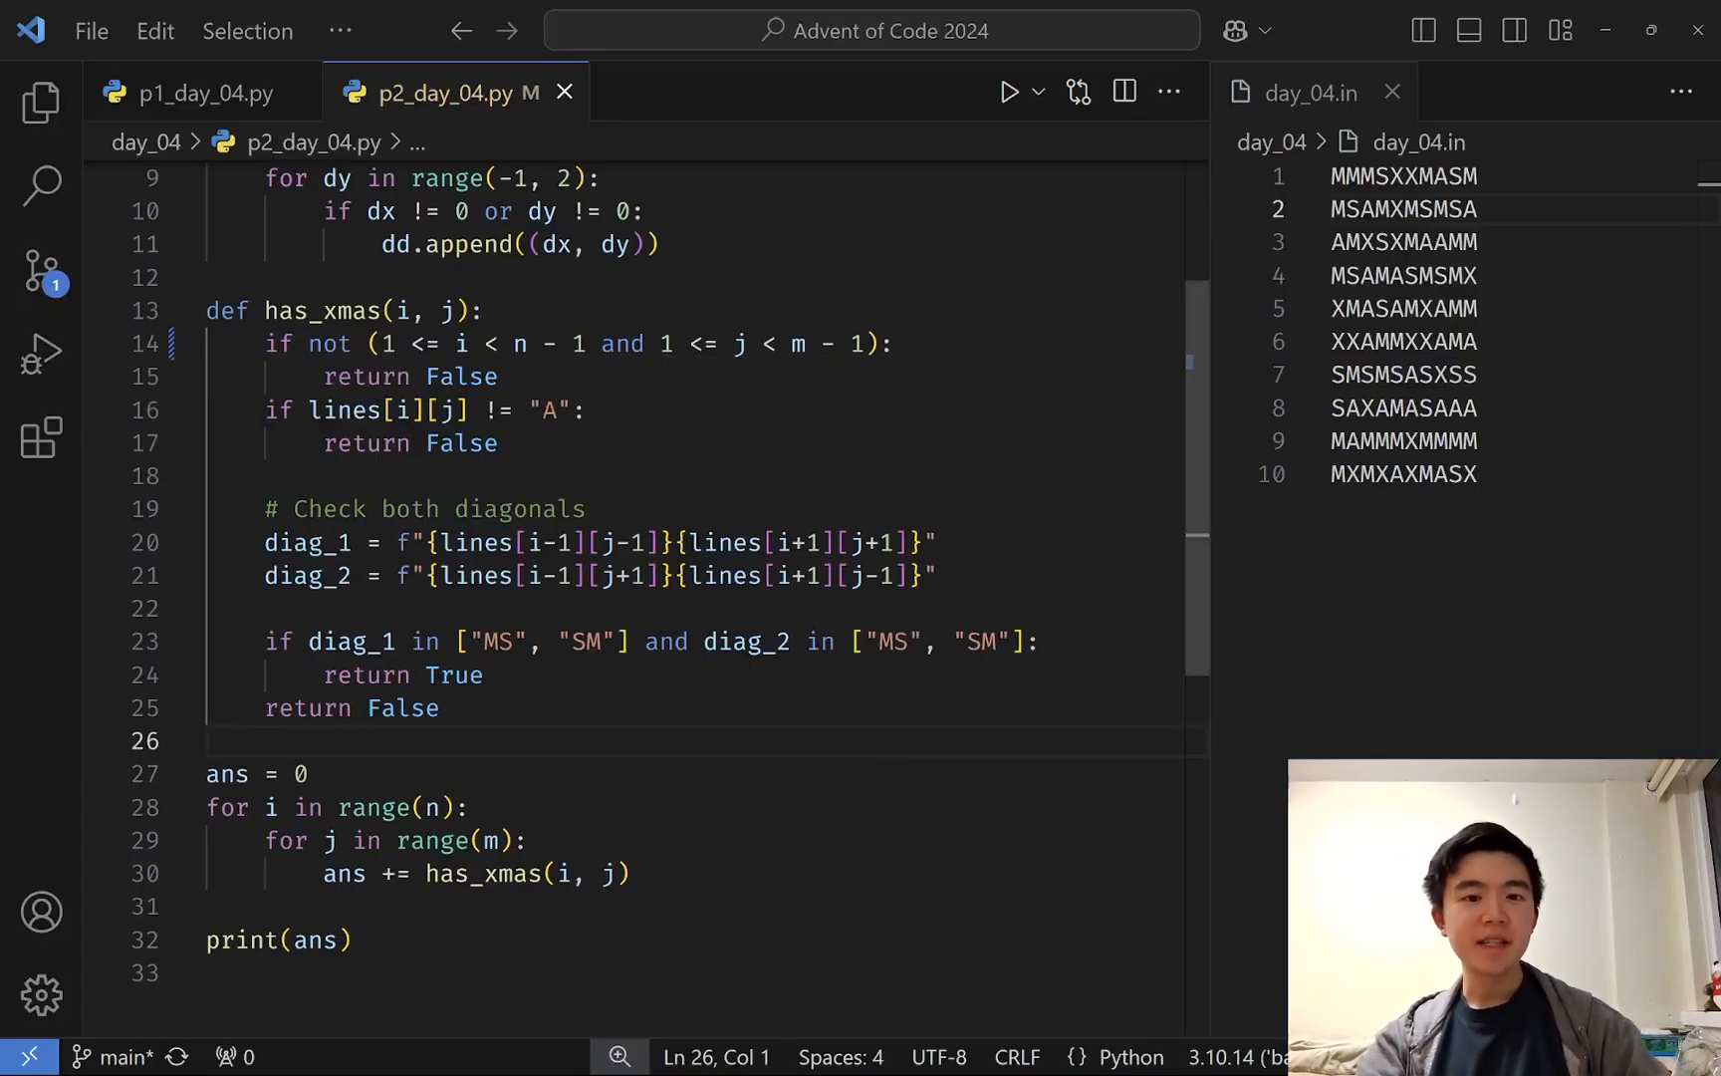
- Highlight the cell-counting loop, then the bounds check and centre 'A' check in has_xmas
left_click_drag(205, 808, 632, 874)
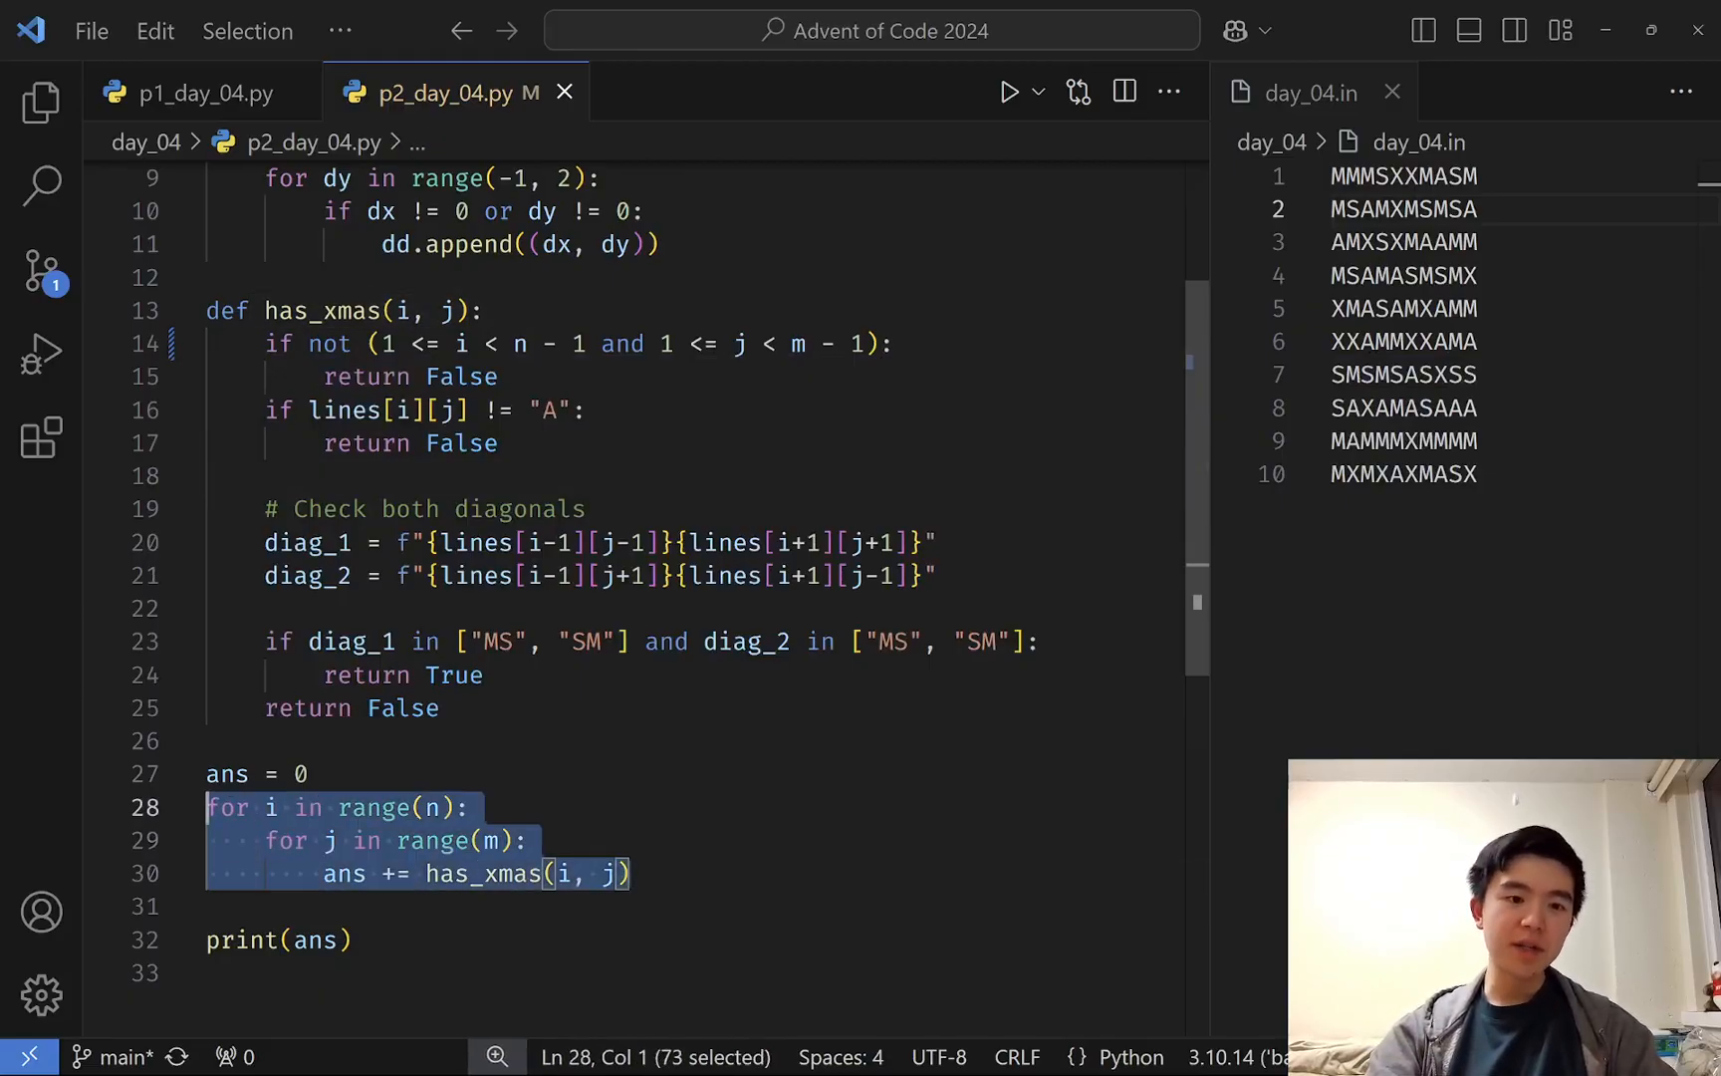
mouse_move(615, 873)
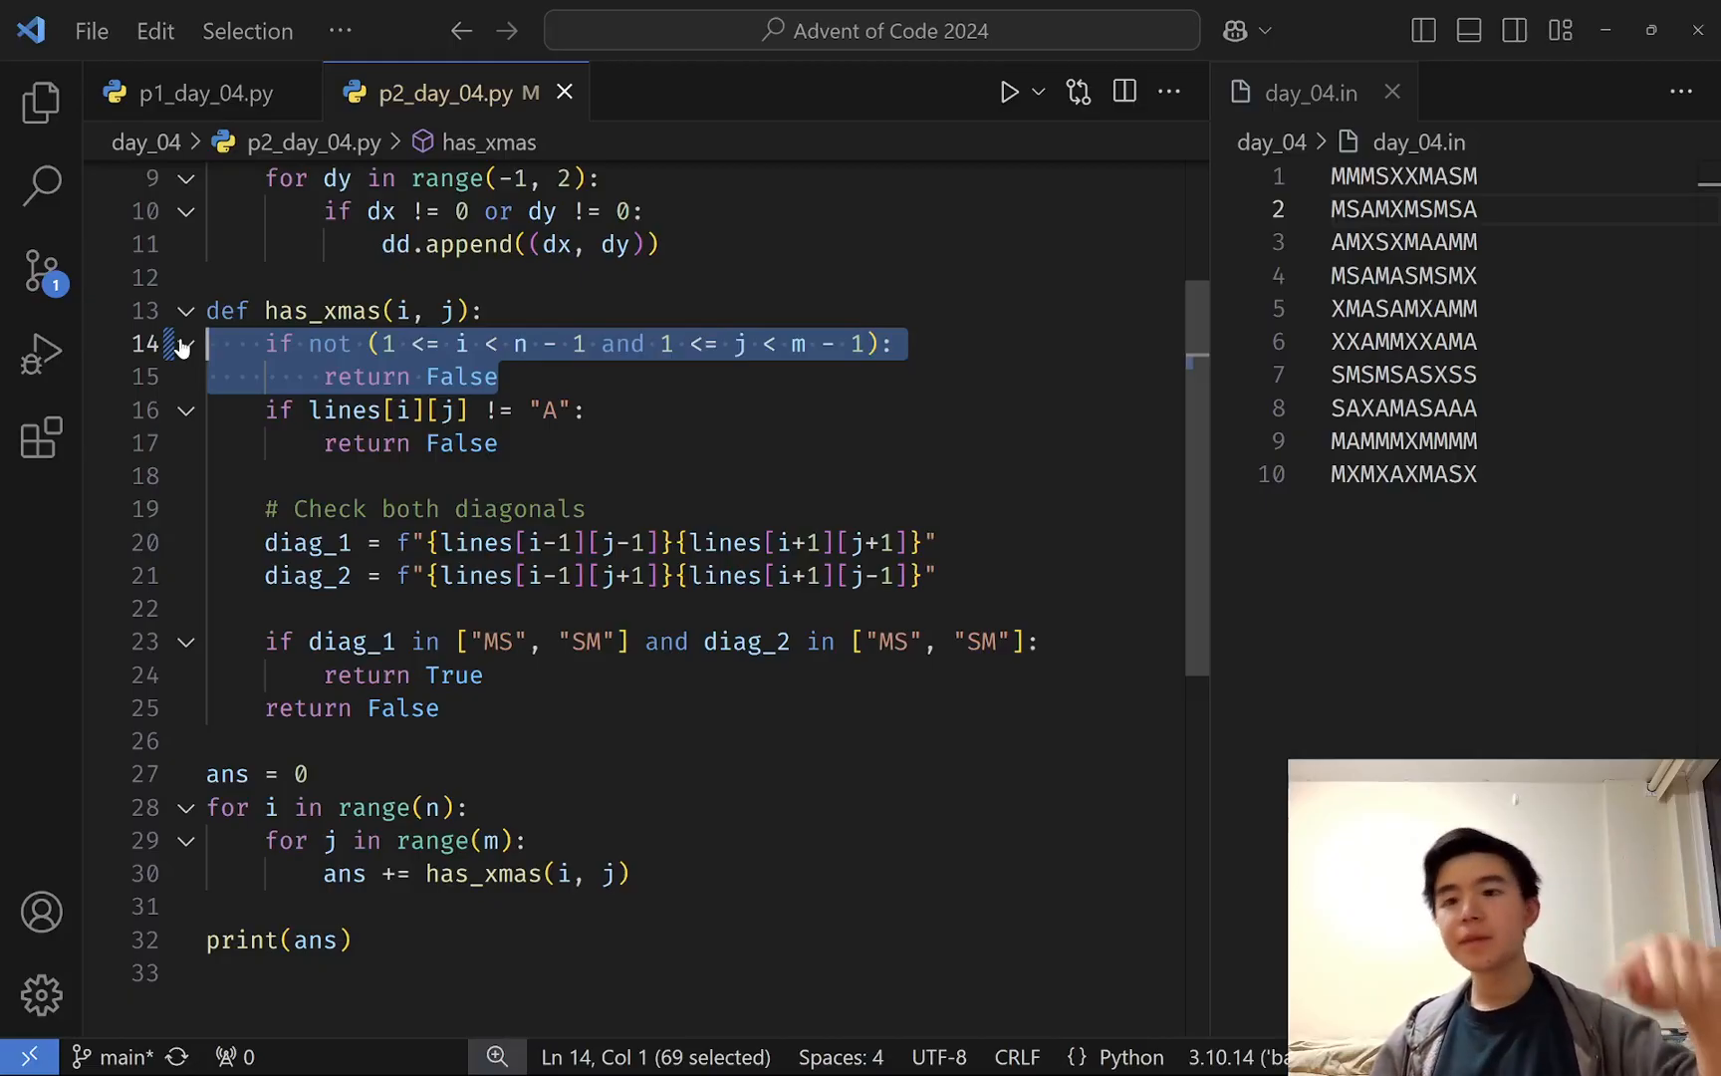
left_click(549, 410)
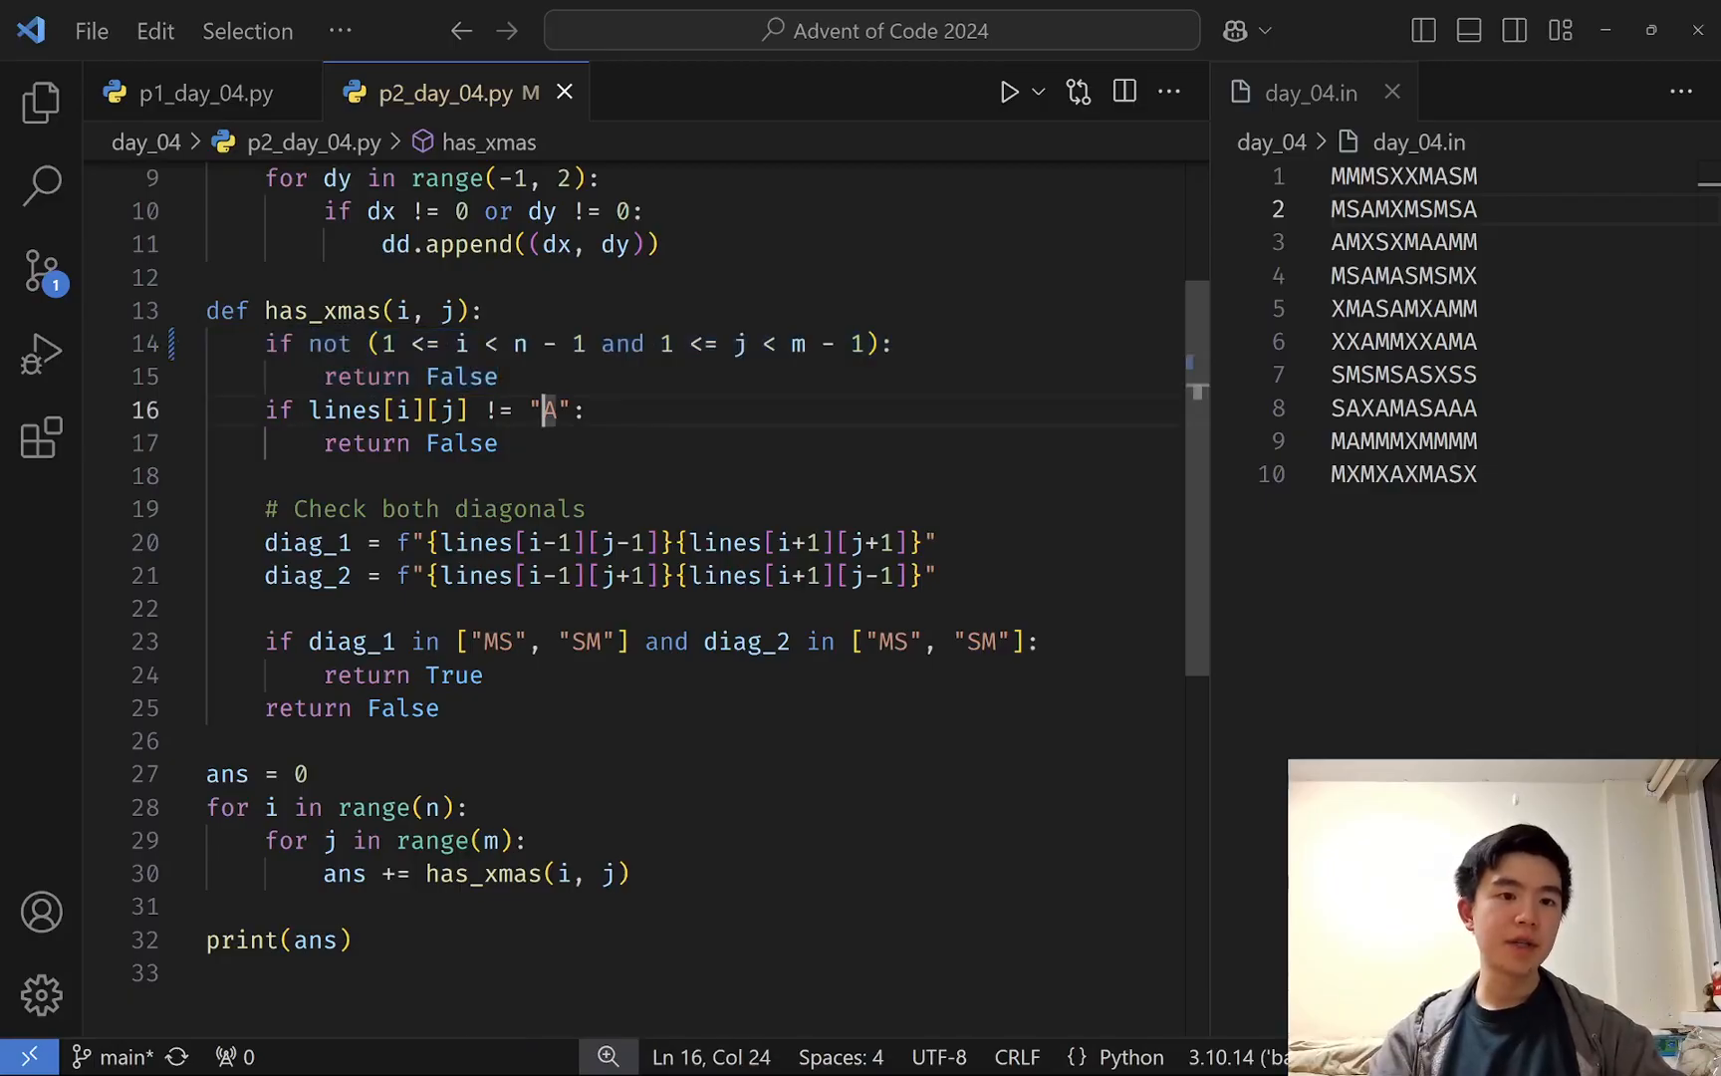
left_click(367, 442)
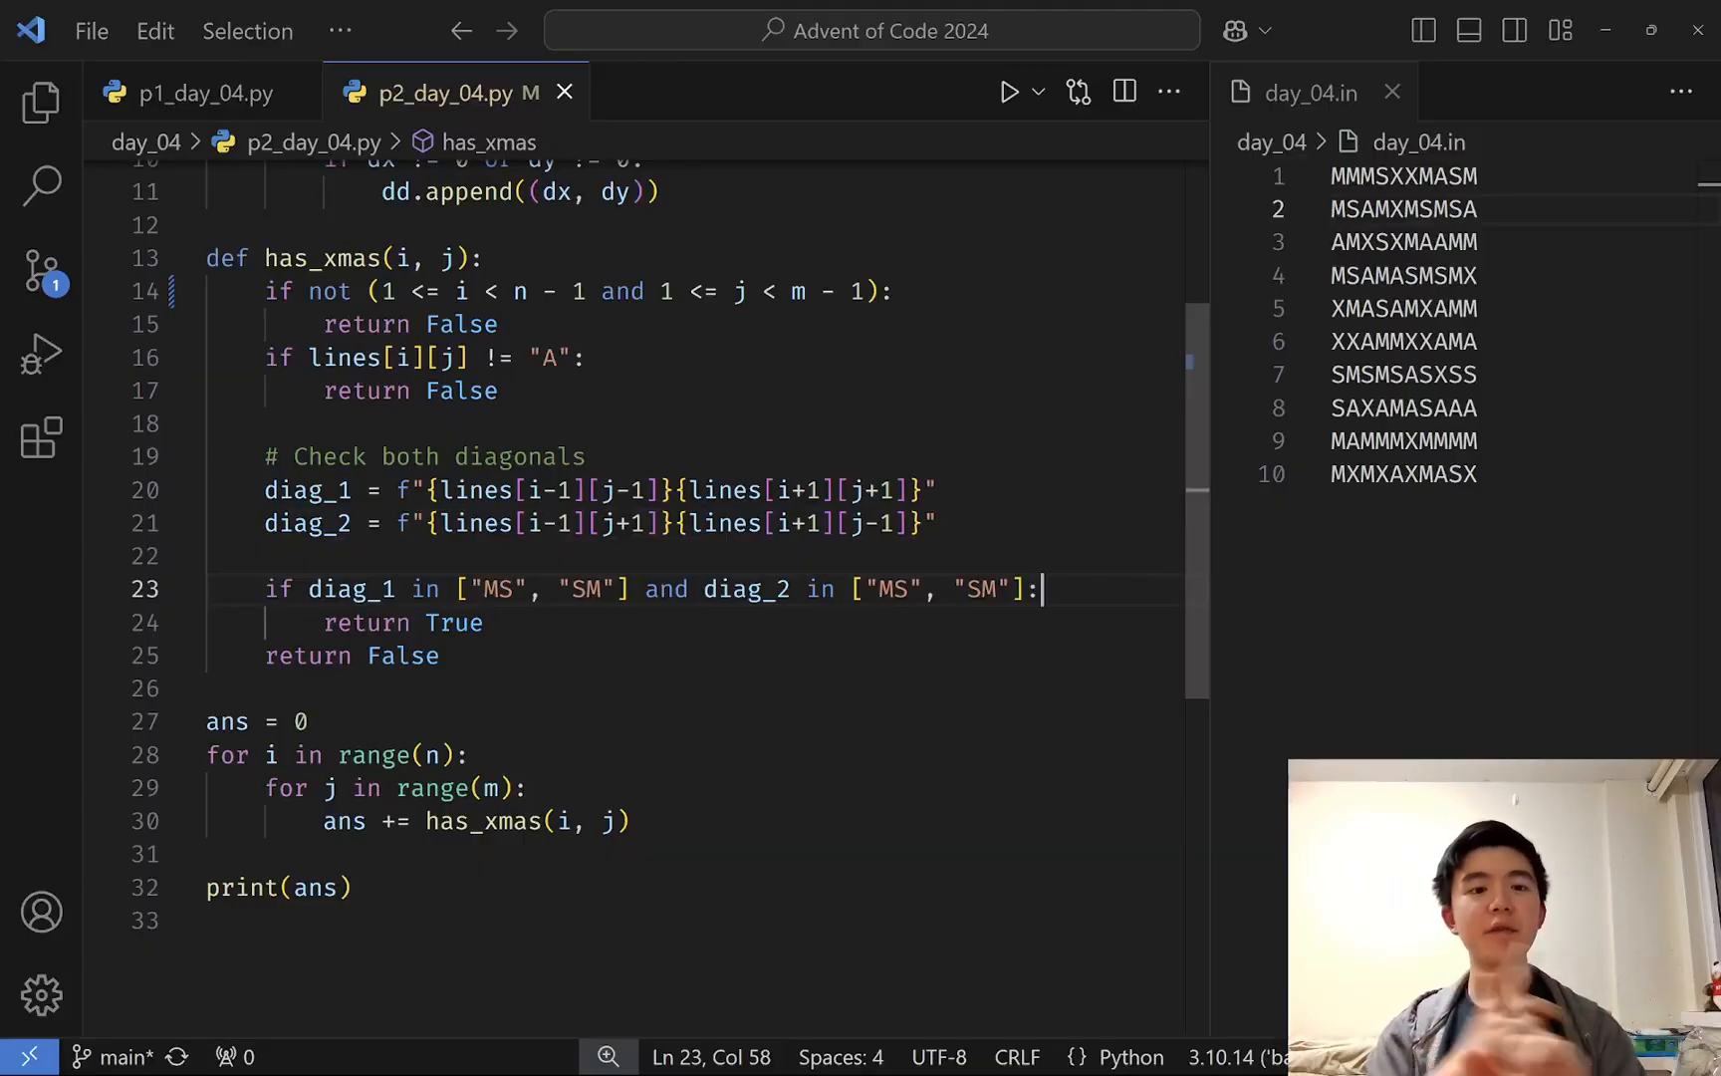
left_click(437, 656)
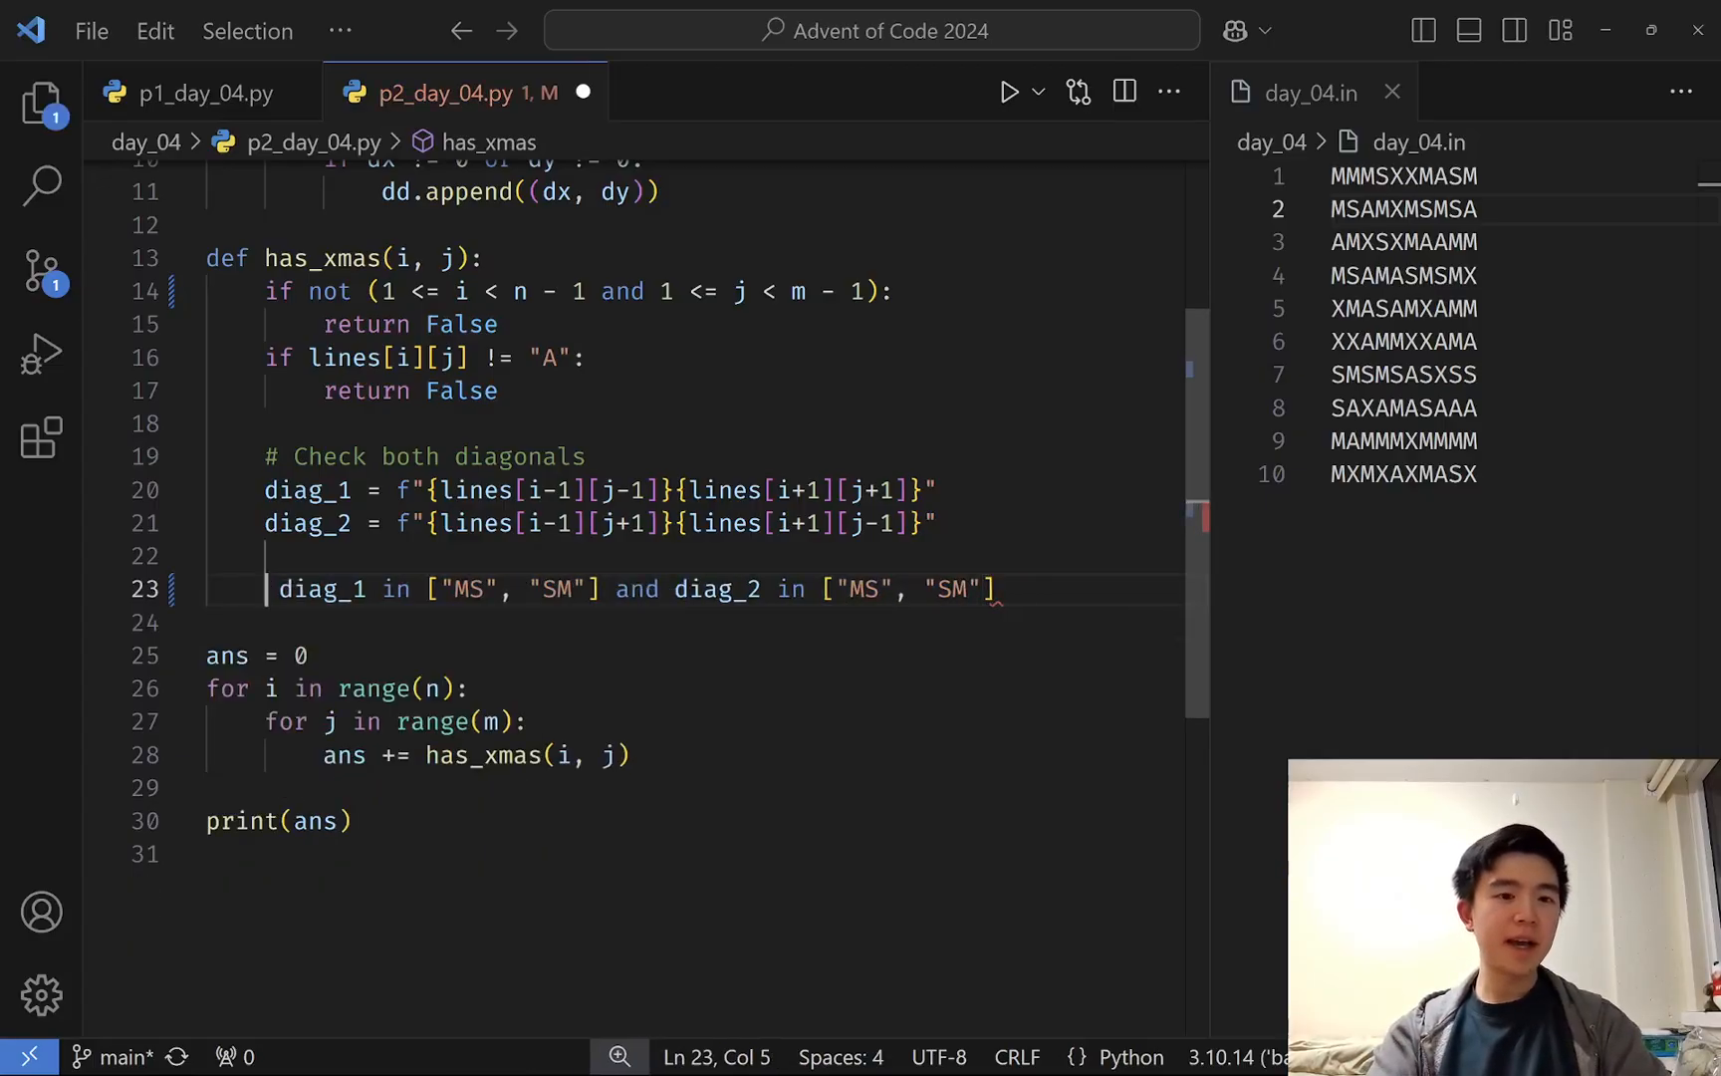
- Type 'return' before the diagonal MS/SM condition in has_xmas to complete the one-line return
type("return")
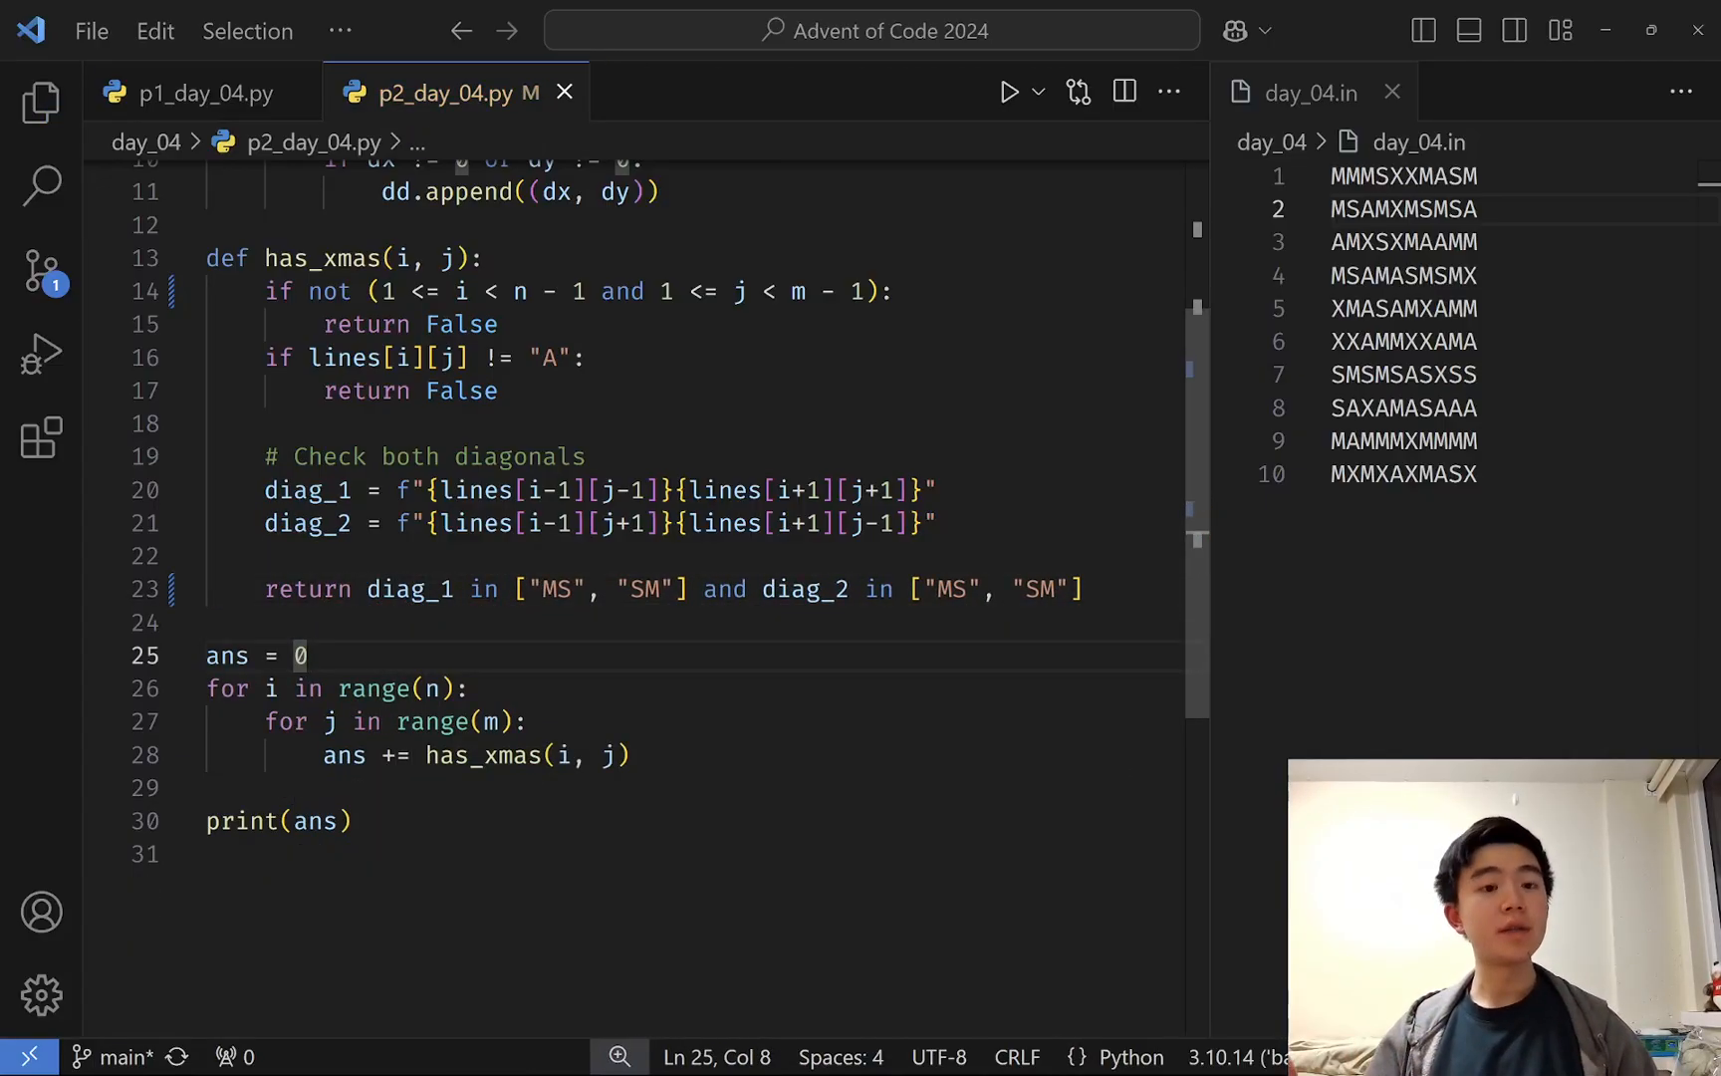
left_click(209, 623)
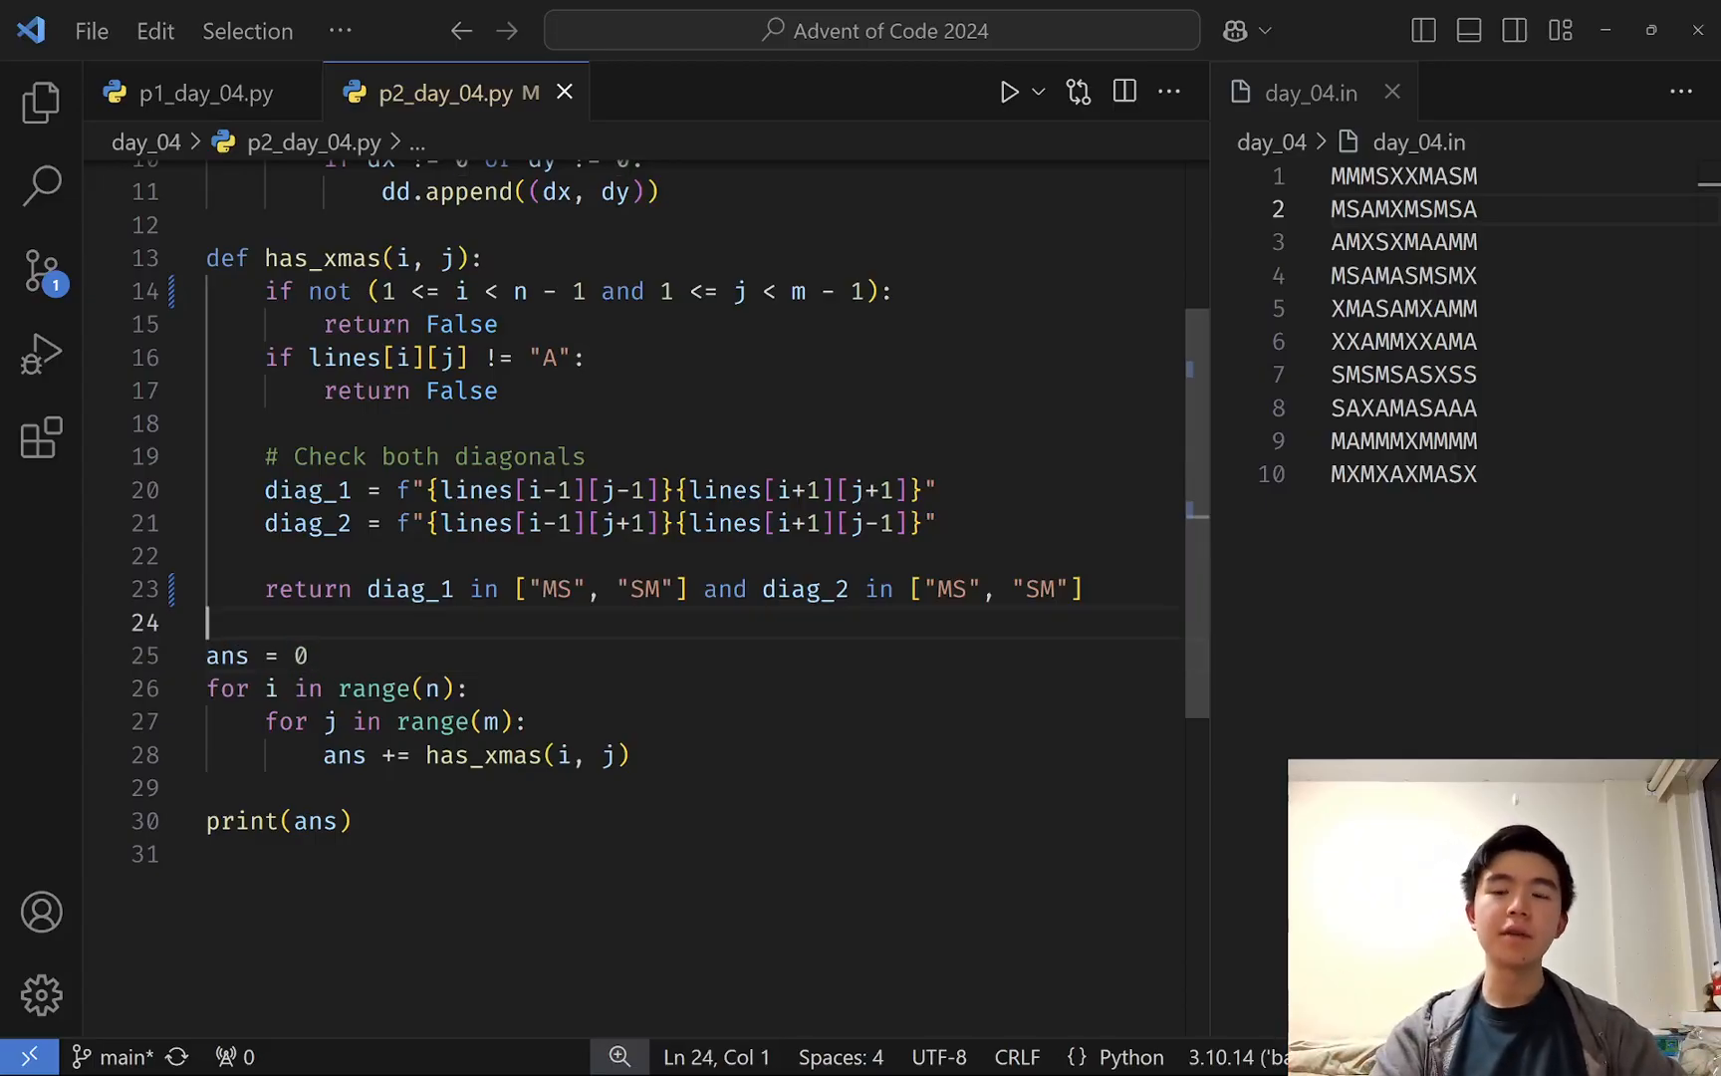